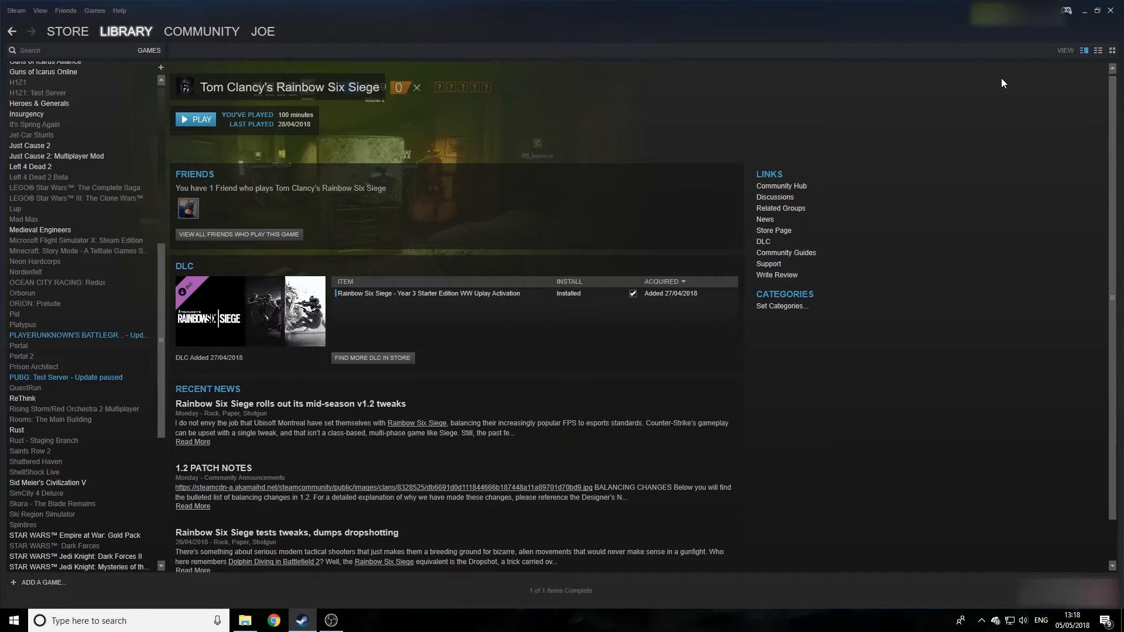
mouse_move(412, 23)
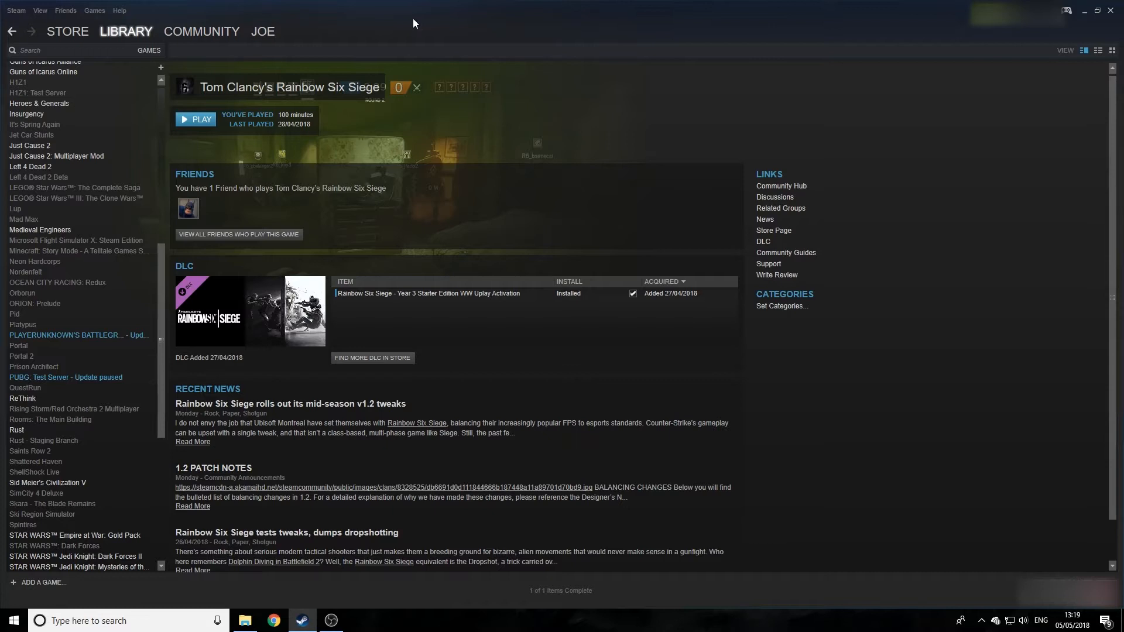
Step: Launch Backup and Restore Games from the Steam menu
left_click(15, 10)
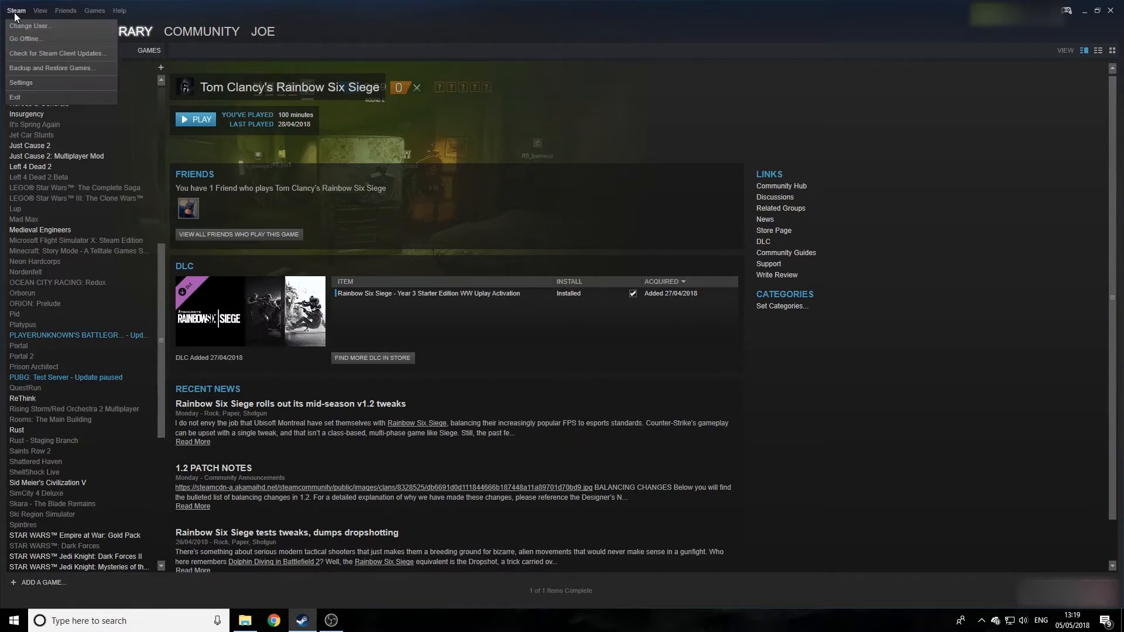
mouse_move(48, 67)
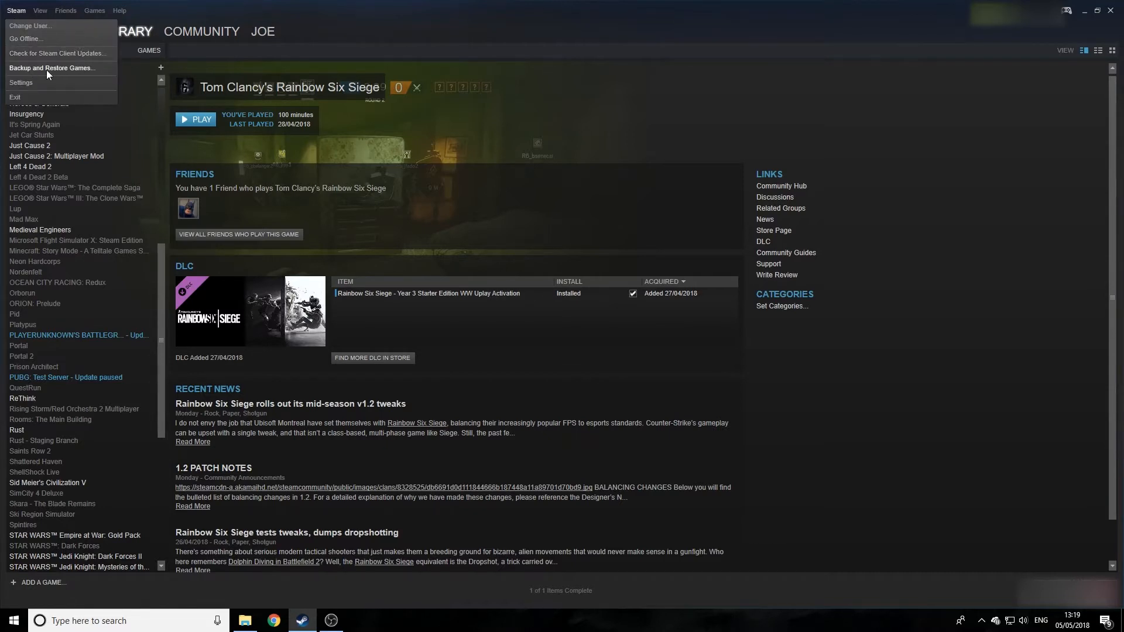
left_click(51, 68)
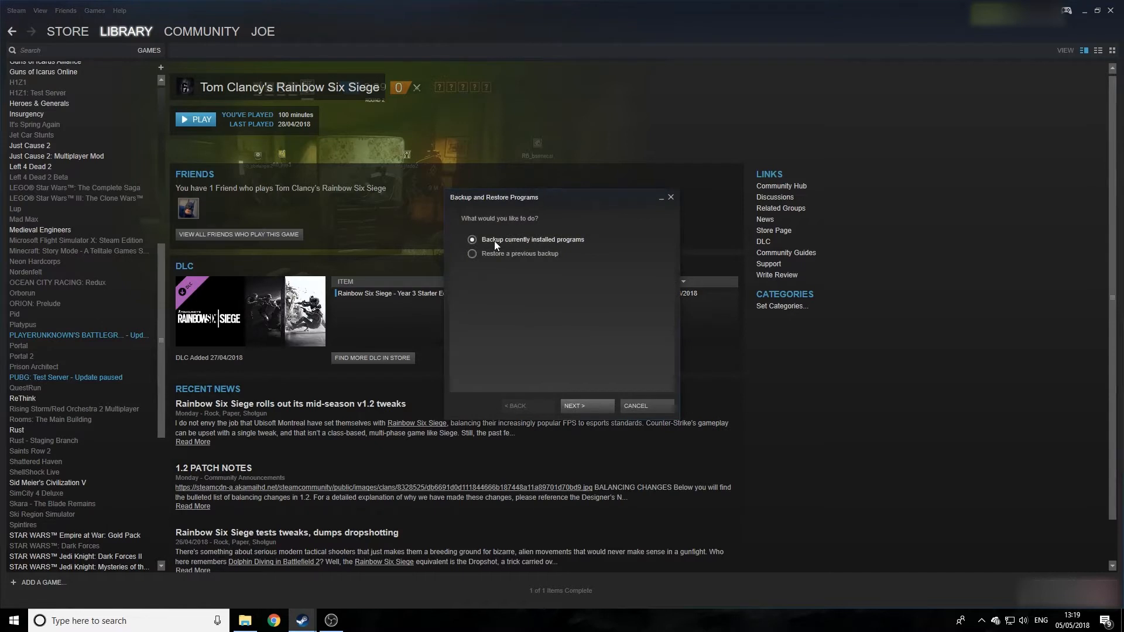
mouse_move(494, 247)
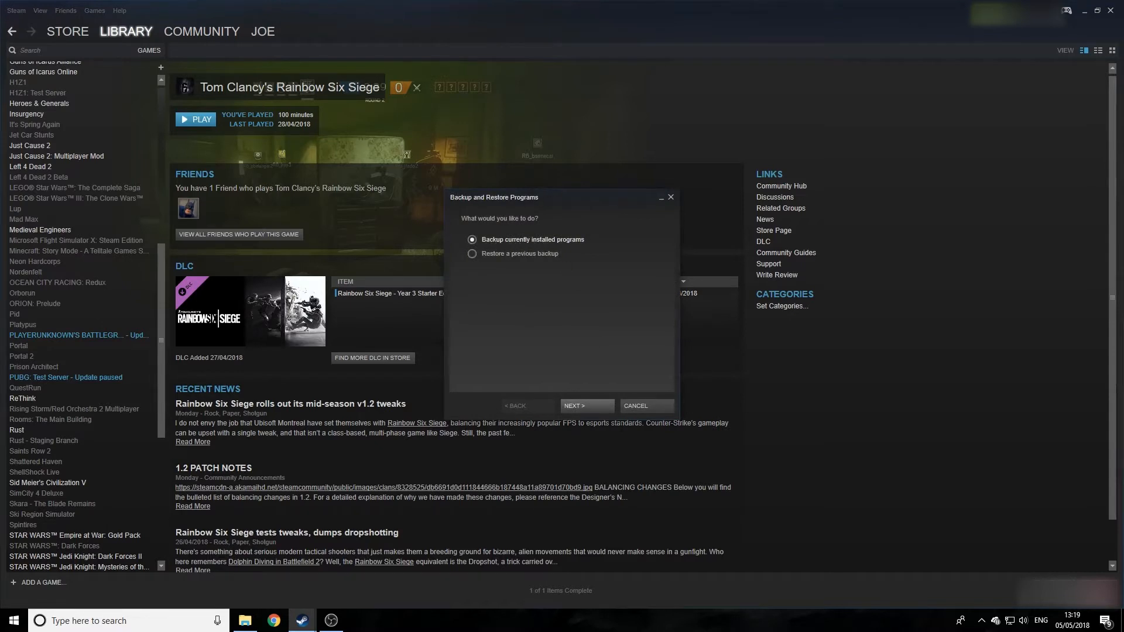
Step: Choose to back up installed programs and review the ticked games totalling about 436577 MB
left_click(586, 405)
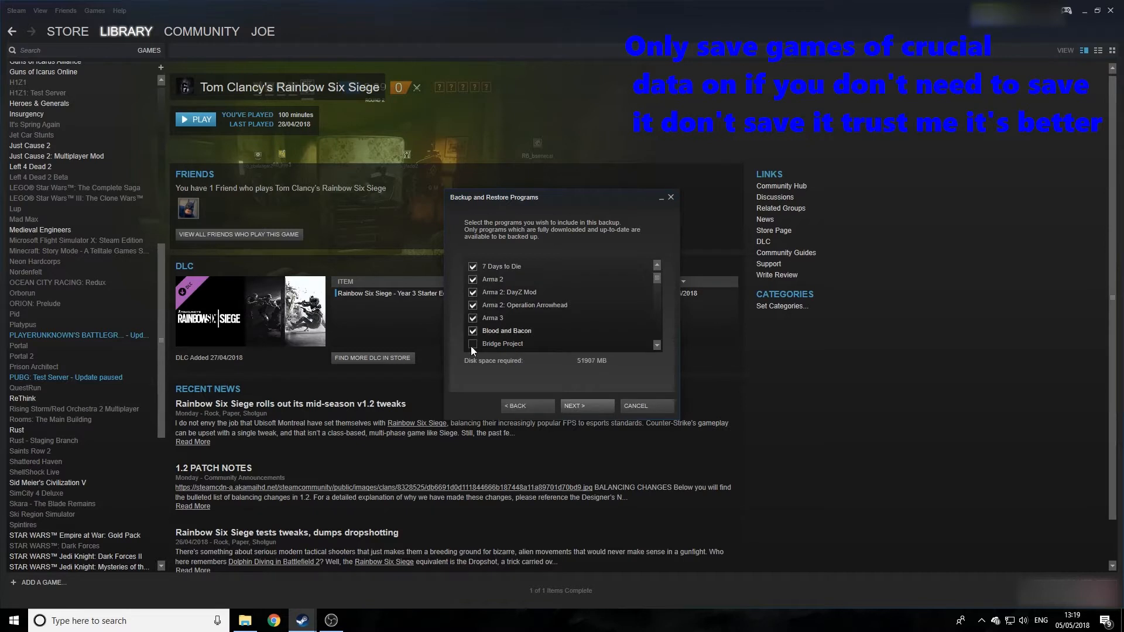
scroll("down", 3)
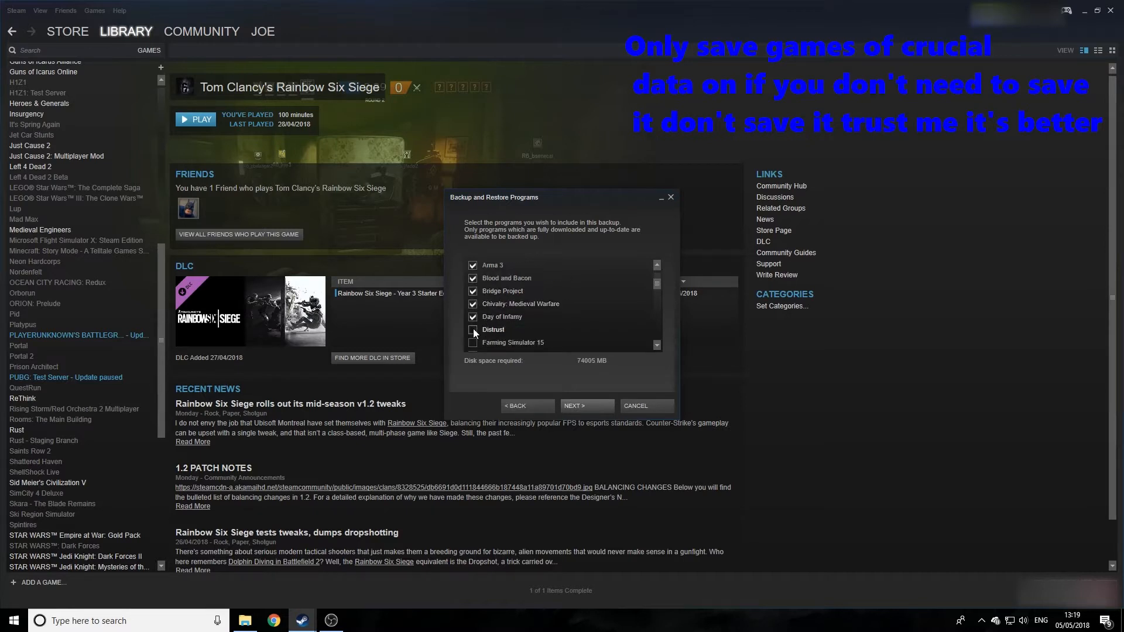
scroll("down", 3)
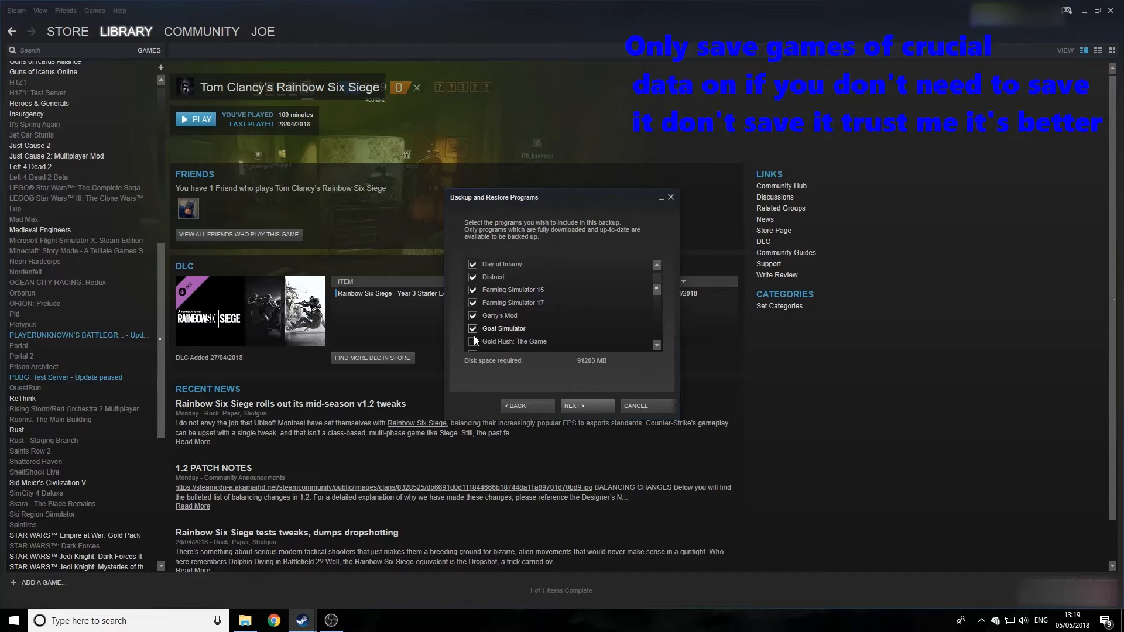
scroll("down", 3)
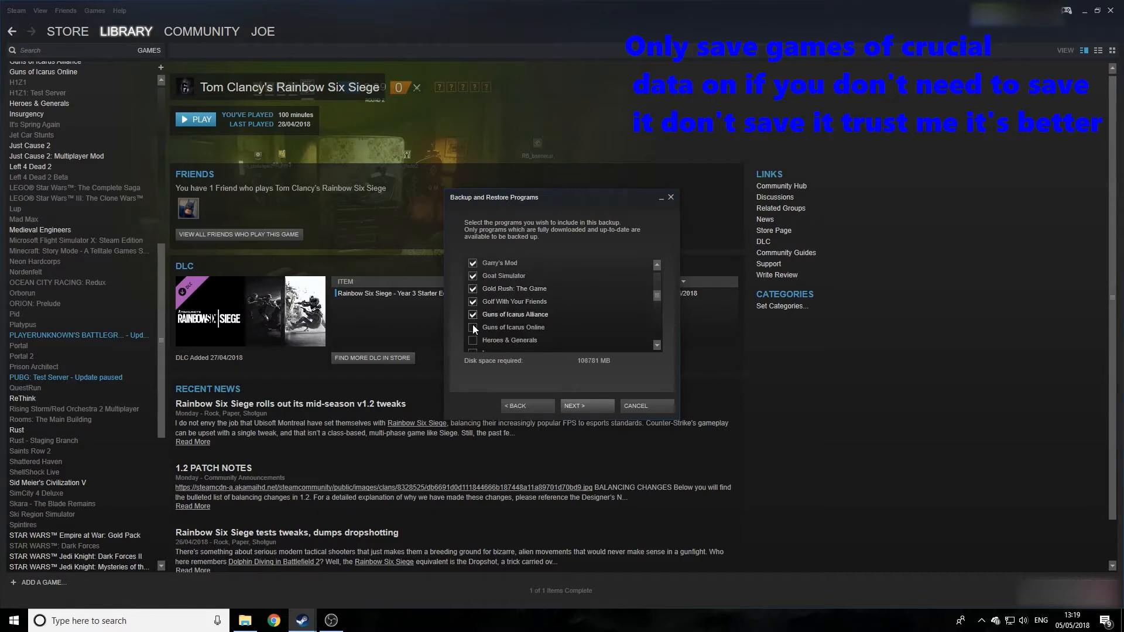
scroll("down", 3)
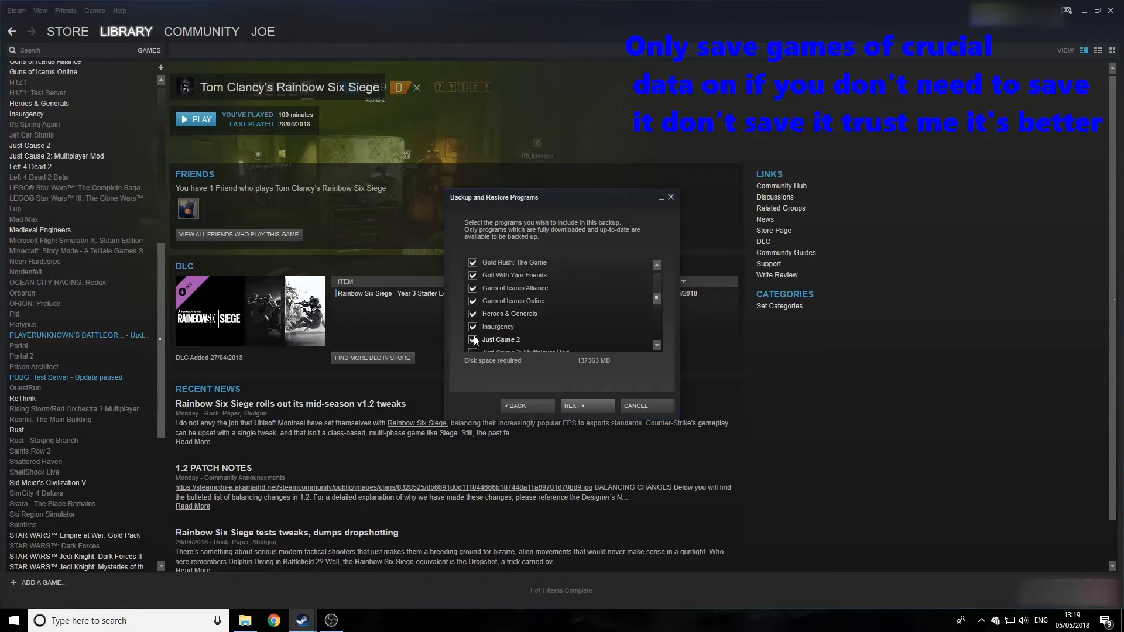
scroll("down", 3)
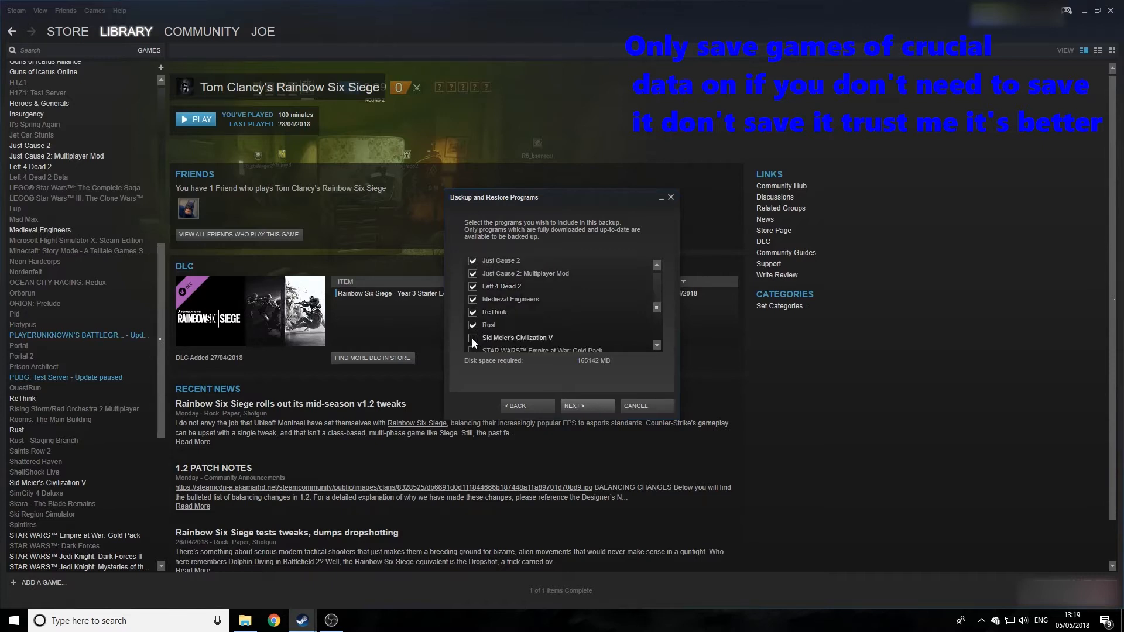
scroll("down", 3)
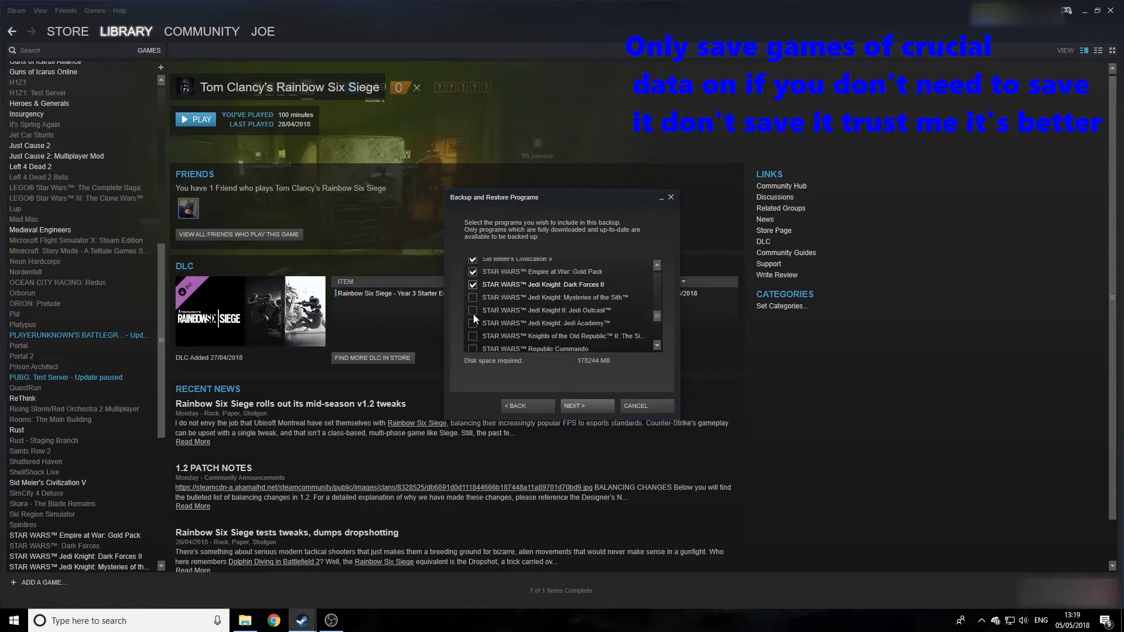
scroll("down", 3)
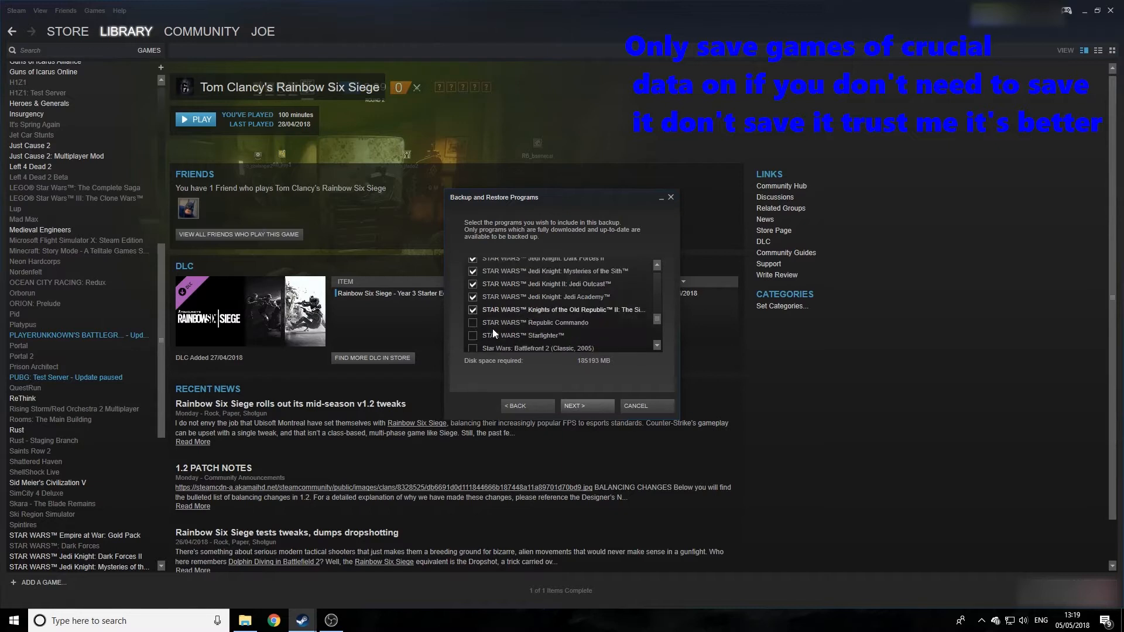
scroll("down", 3)
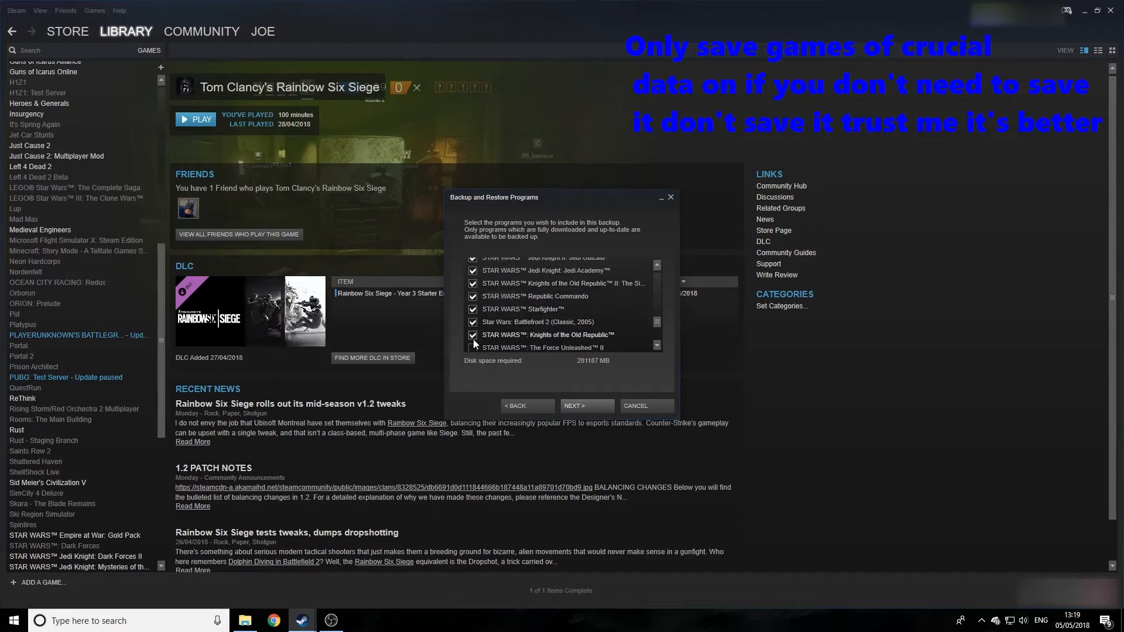
scroll("down", 3)
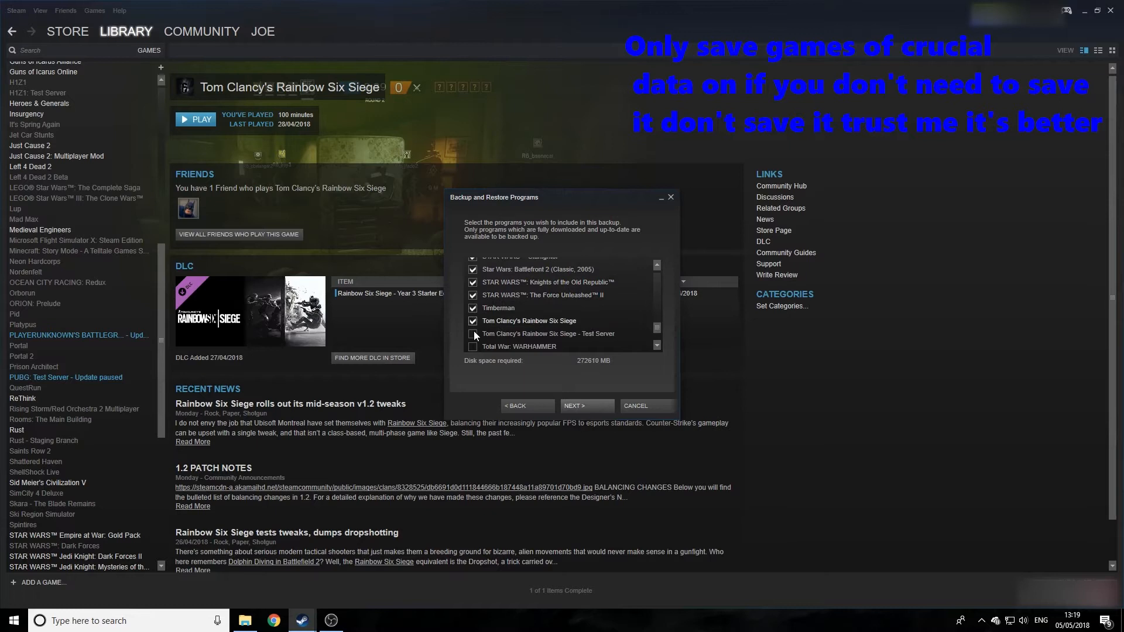
scroll("down", 3)
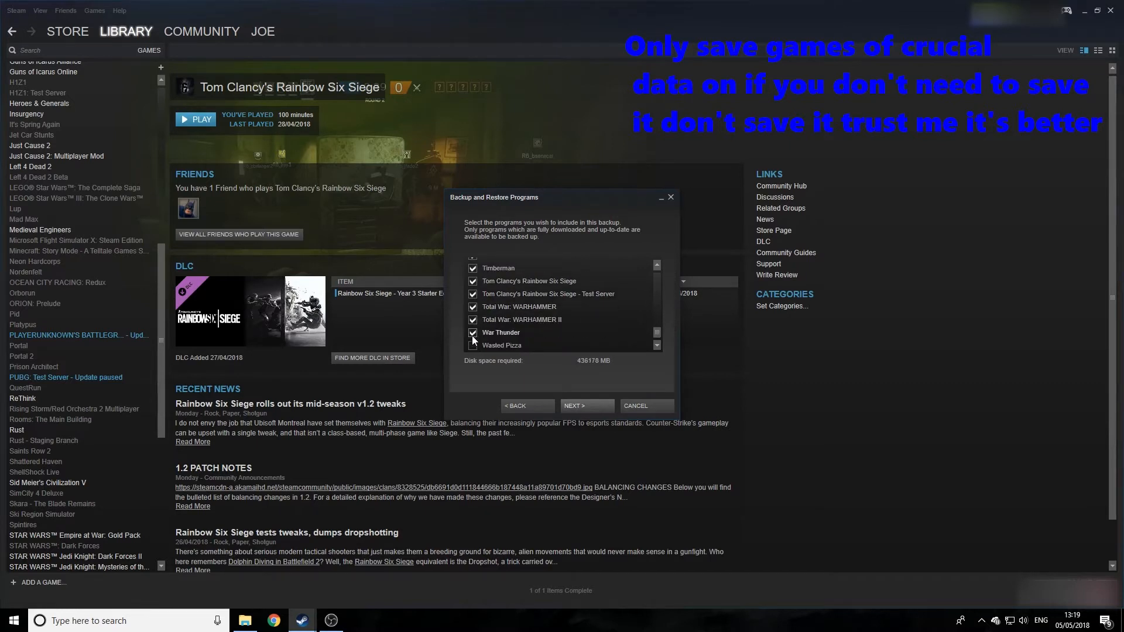
scroll("up", 3)
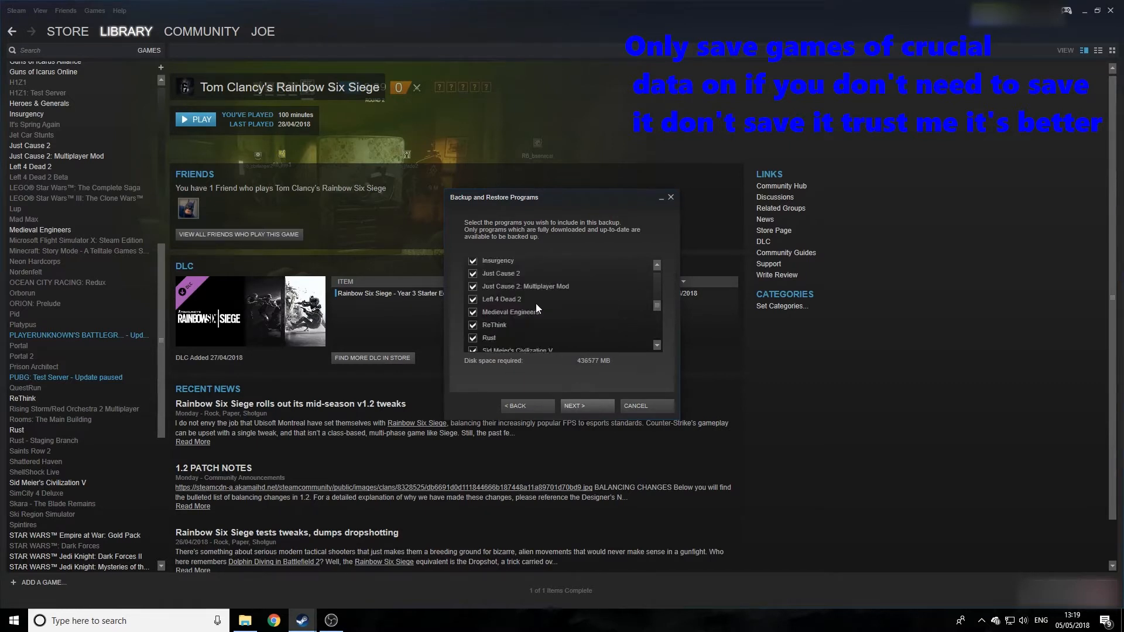
scroll("down", 3)
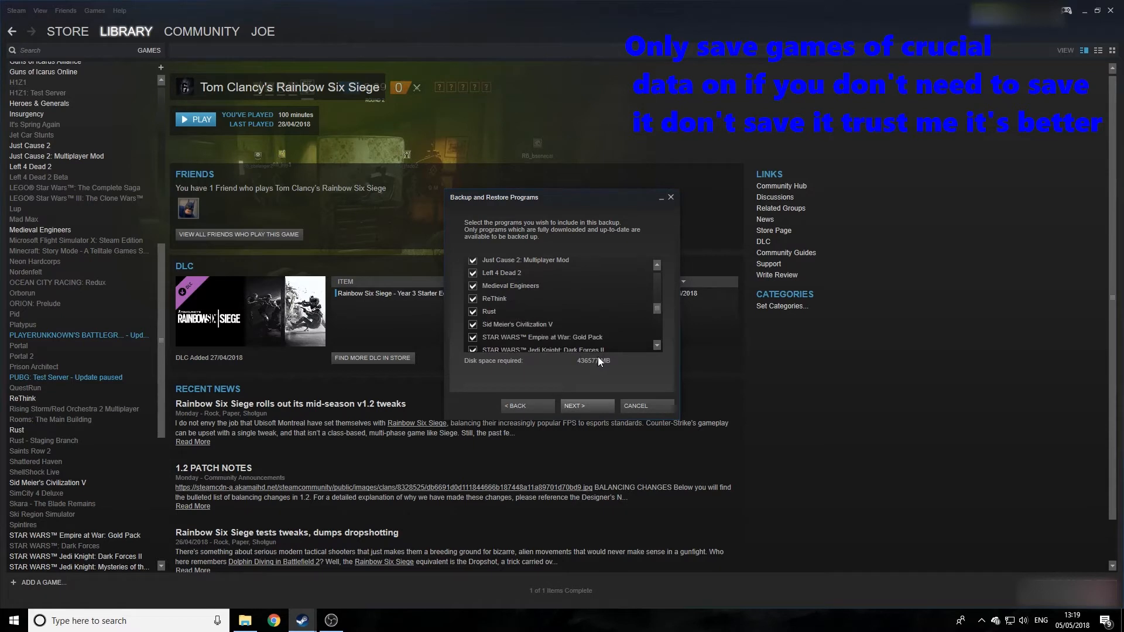
mouse_move(592, 409)
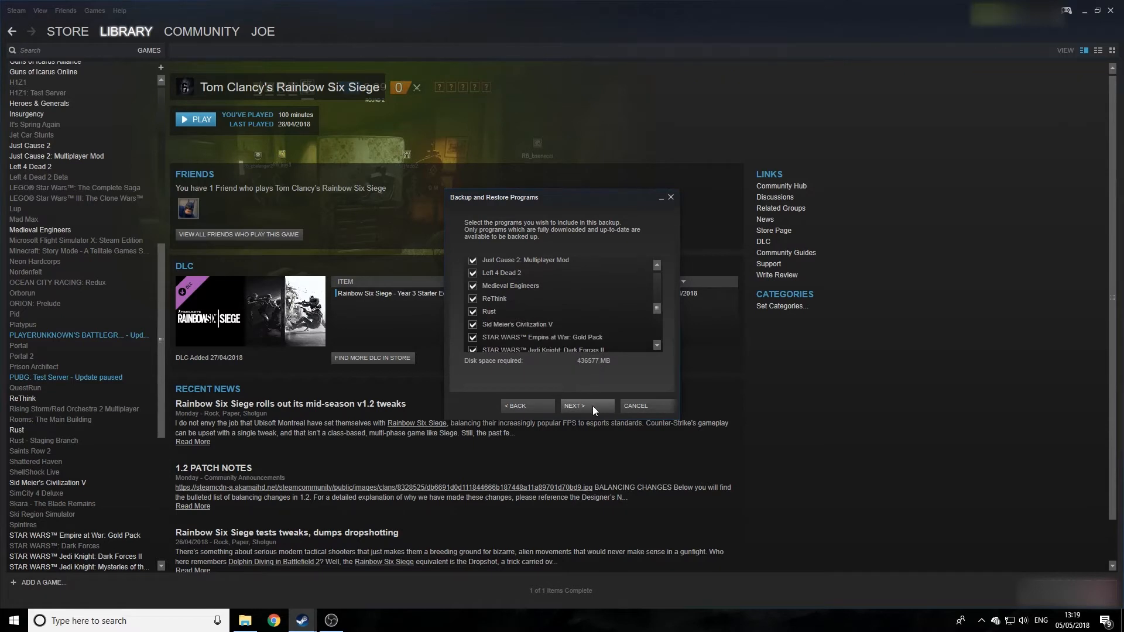
Step: Browse to drive D and select the Backup folder as the backup destination
left_click(586, 406)
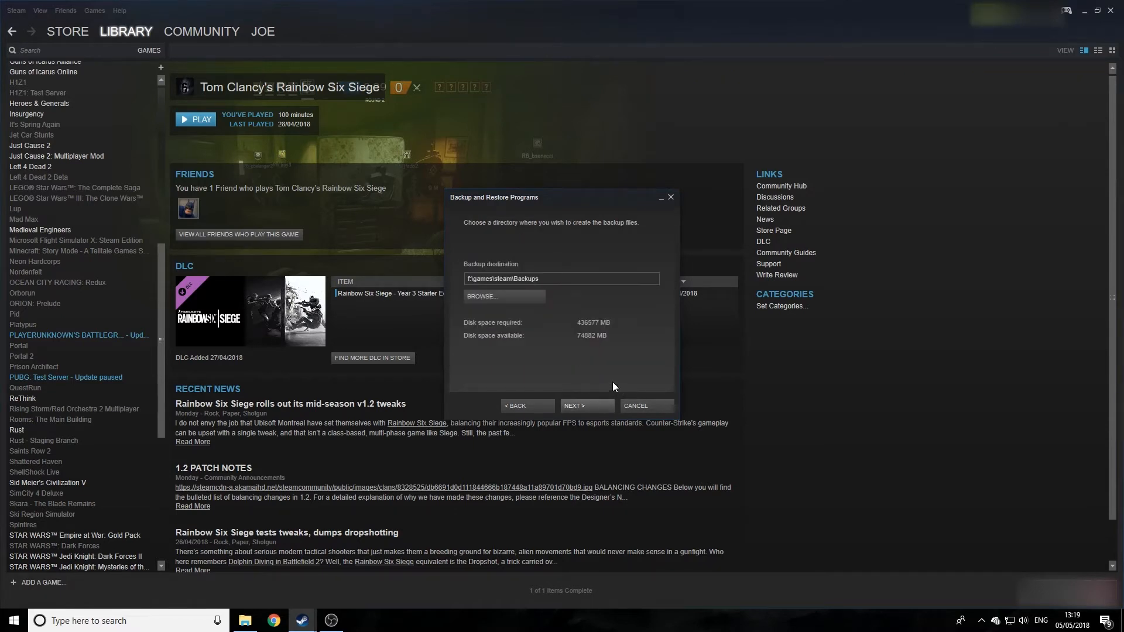
left_click(481, 296)
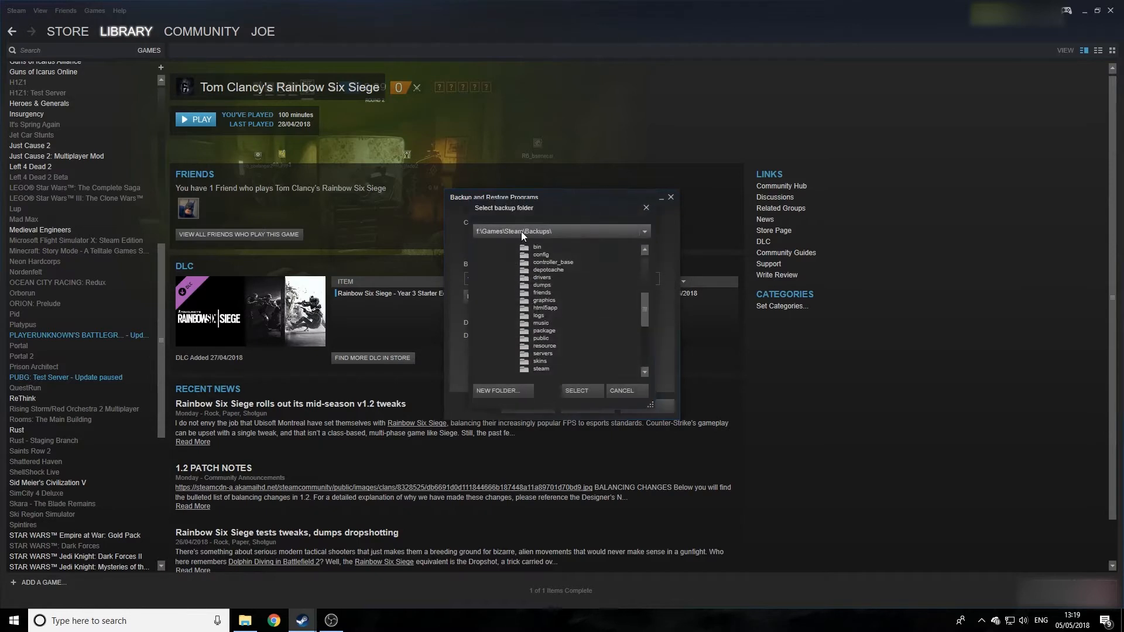
left_click(643, 230)
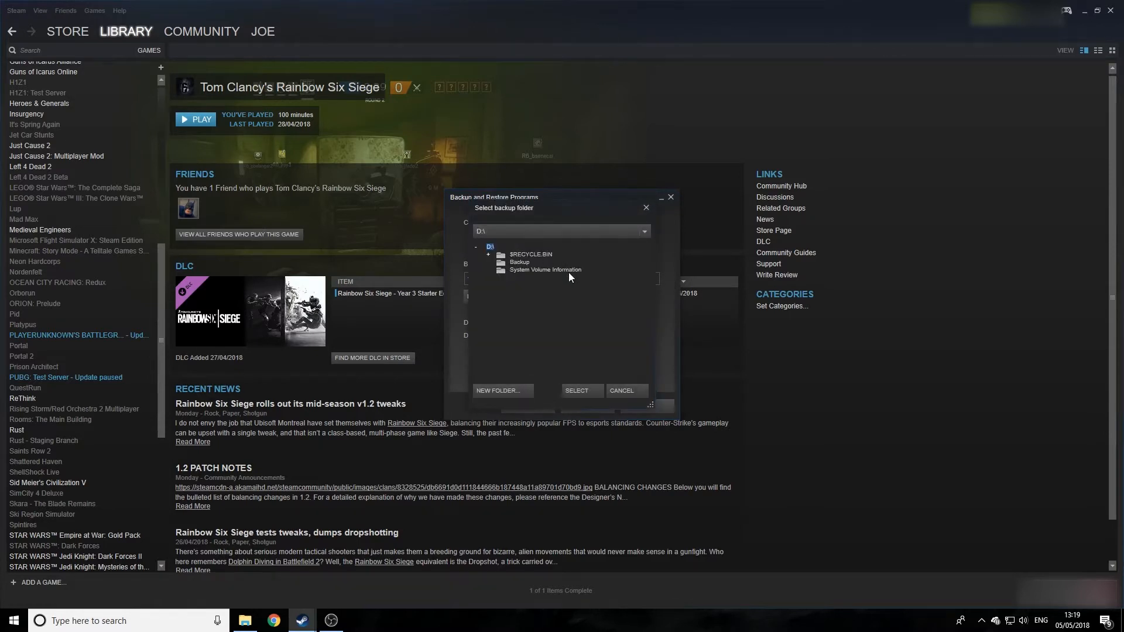
mouse_move(520, 271)
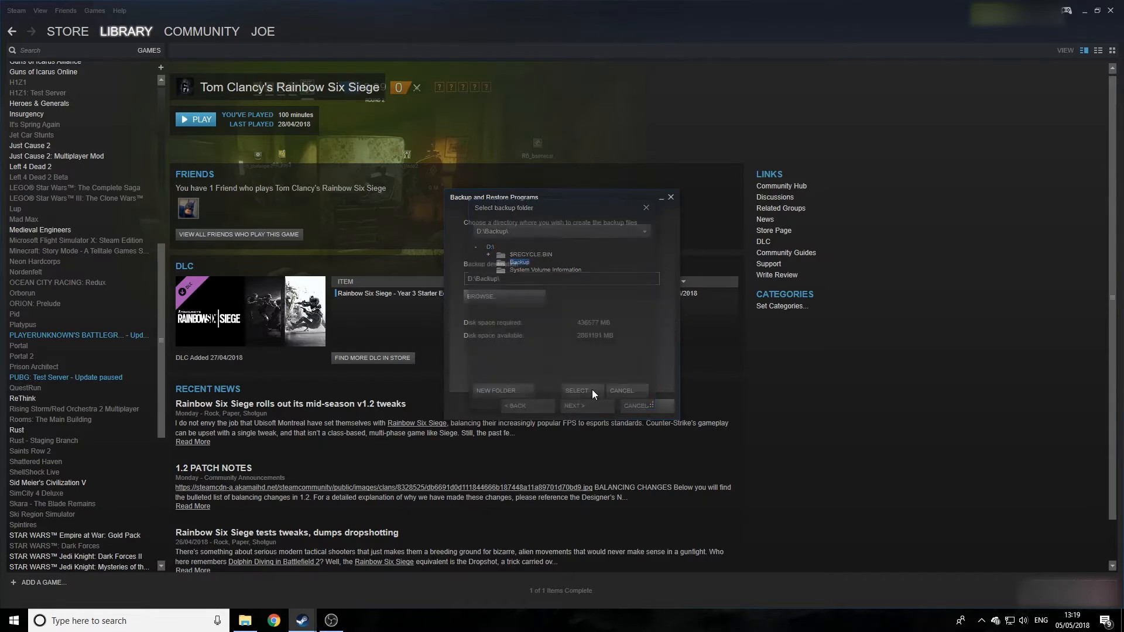
left_click(576, 390)
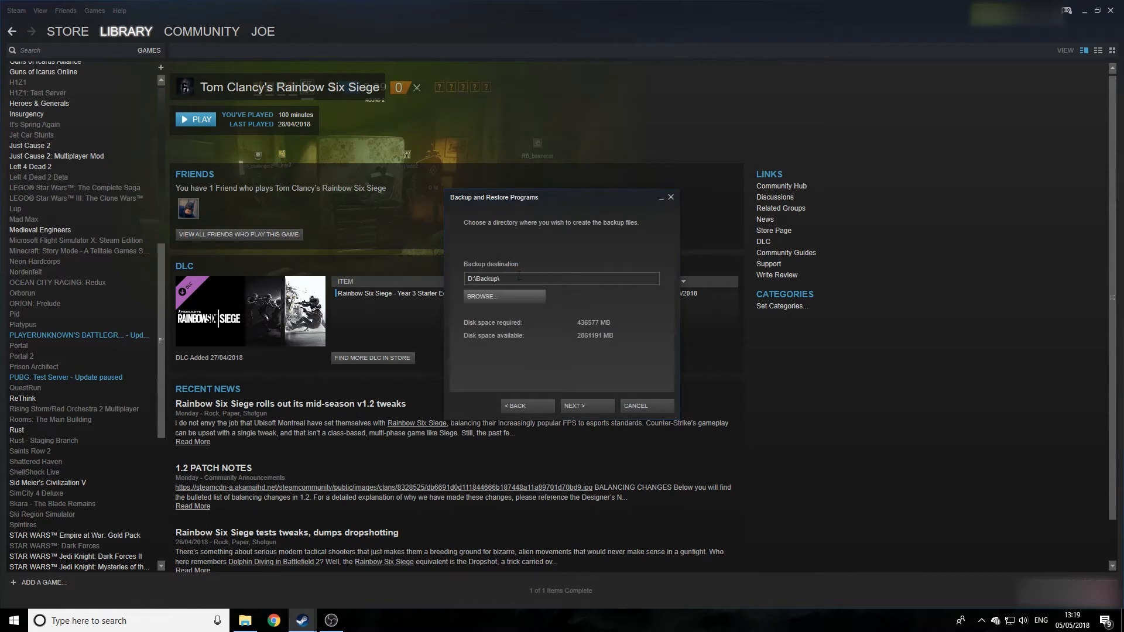
mouse_move(610, 371)
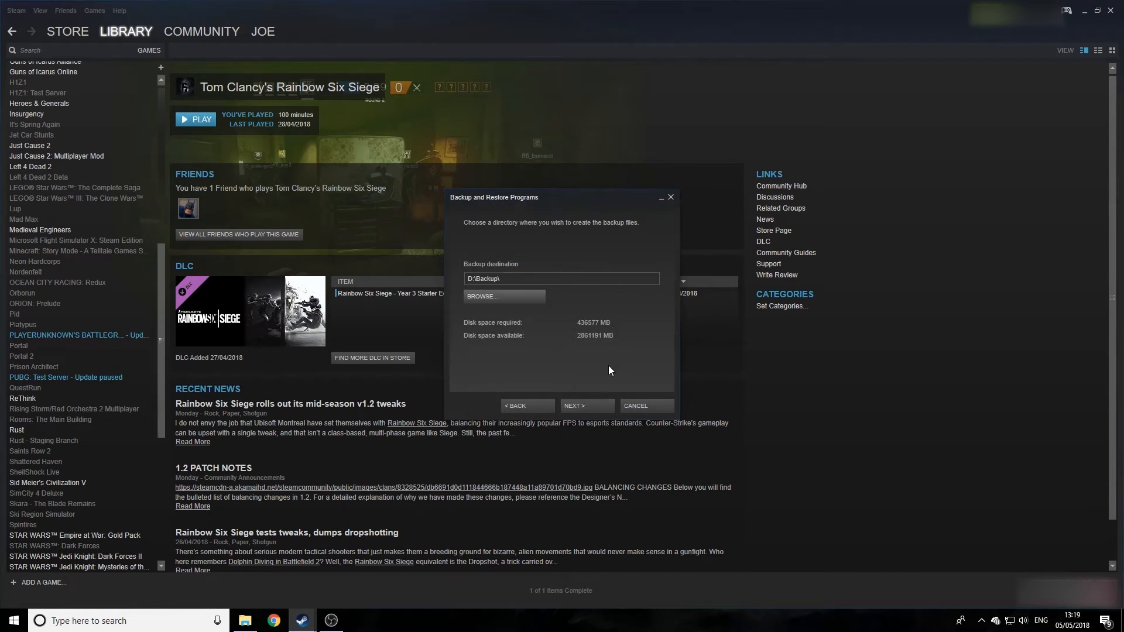
mouse_move(592, 351)
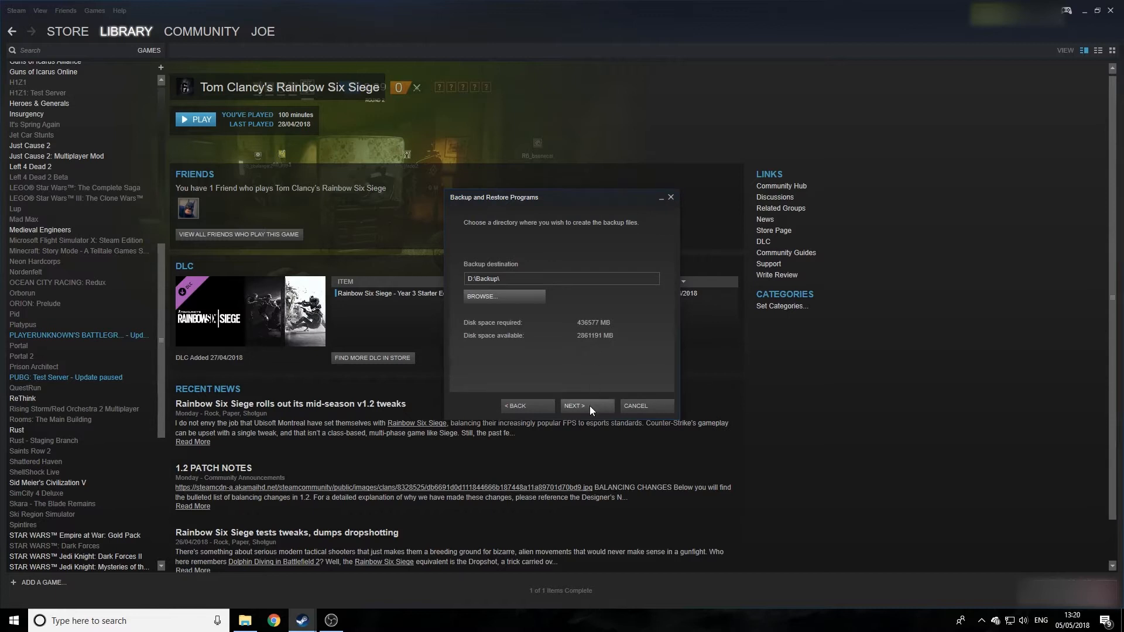
Step: Set a Custom backup file size of 600000 MB and start writing the backup
left_click(585, 406)
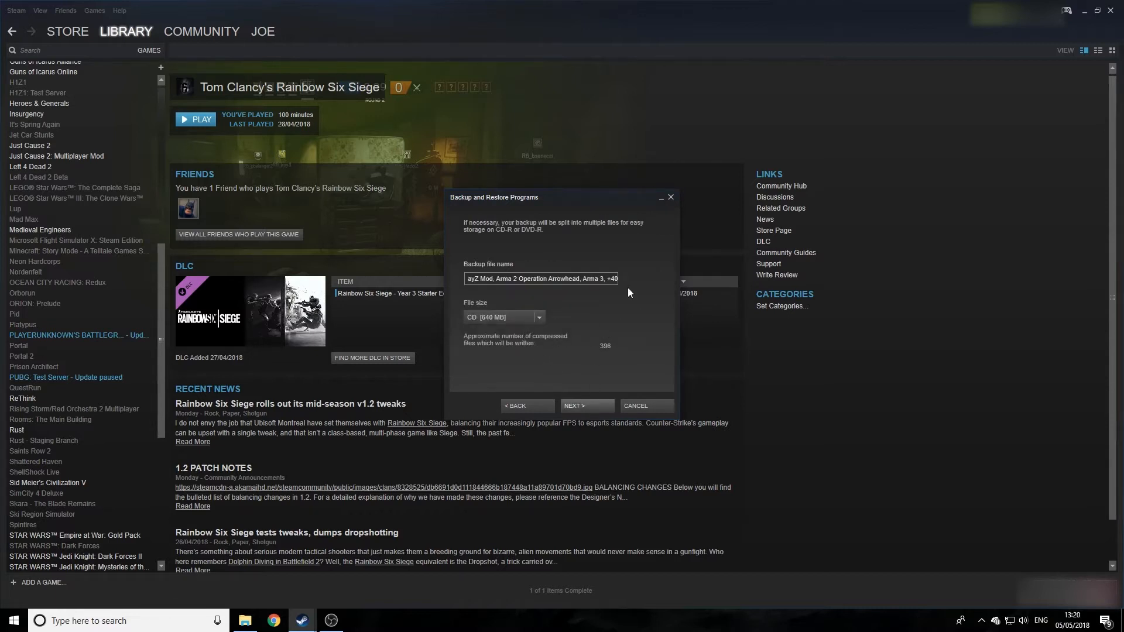
left_click(539, 317)
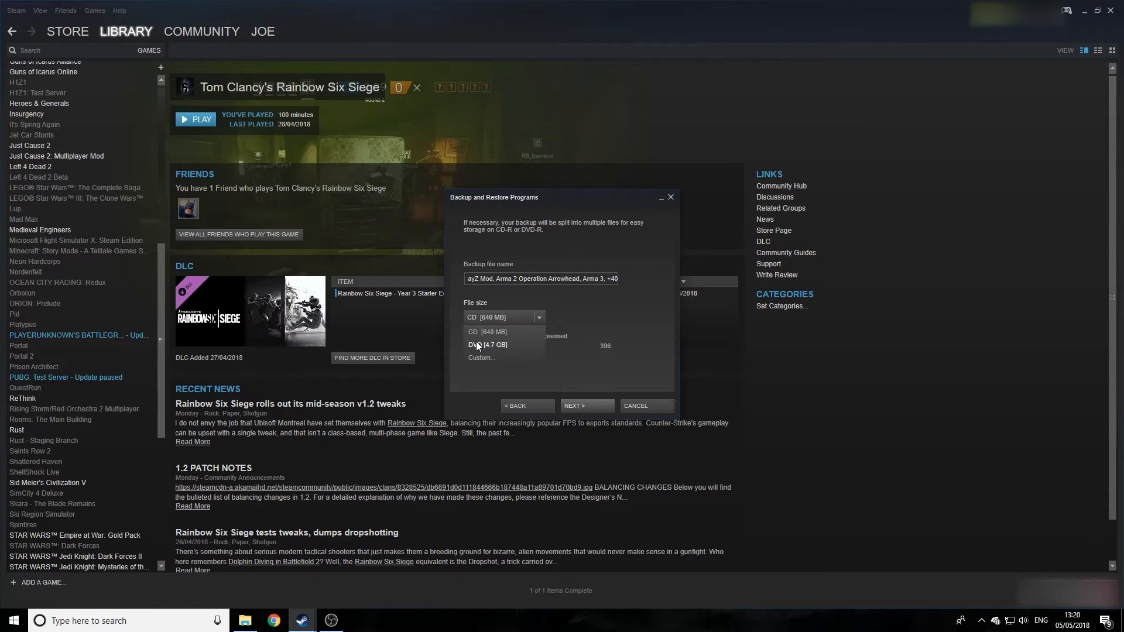
mouse_move(486, 361)
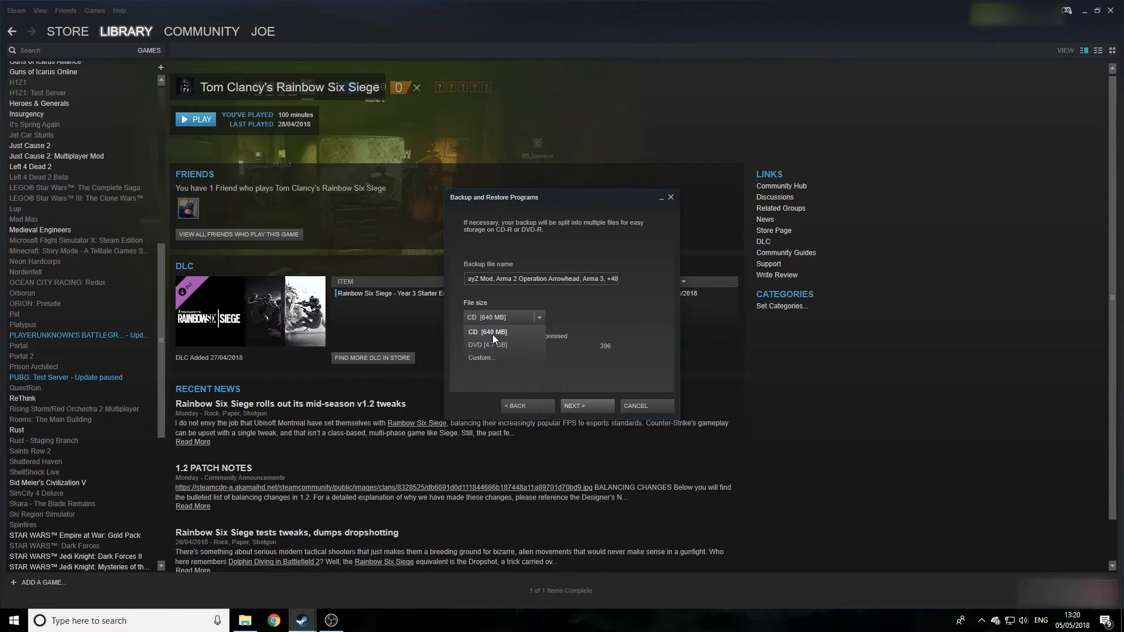
left_click(489, 332)
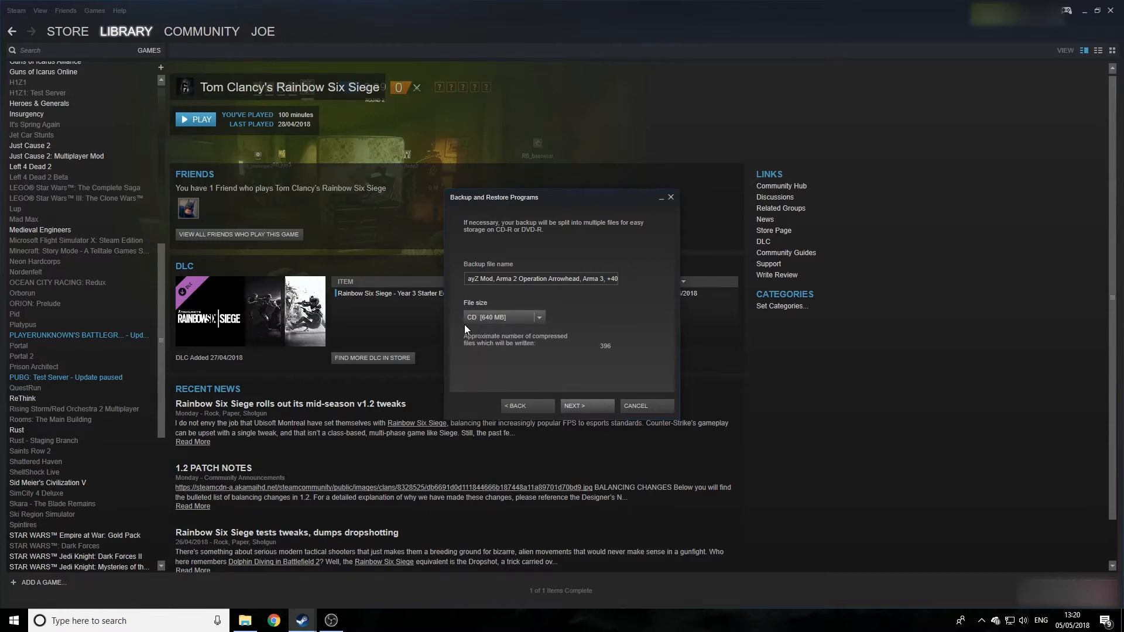
mouse_move(603, 356)
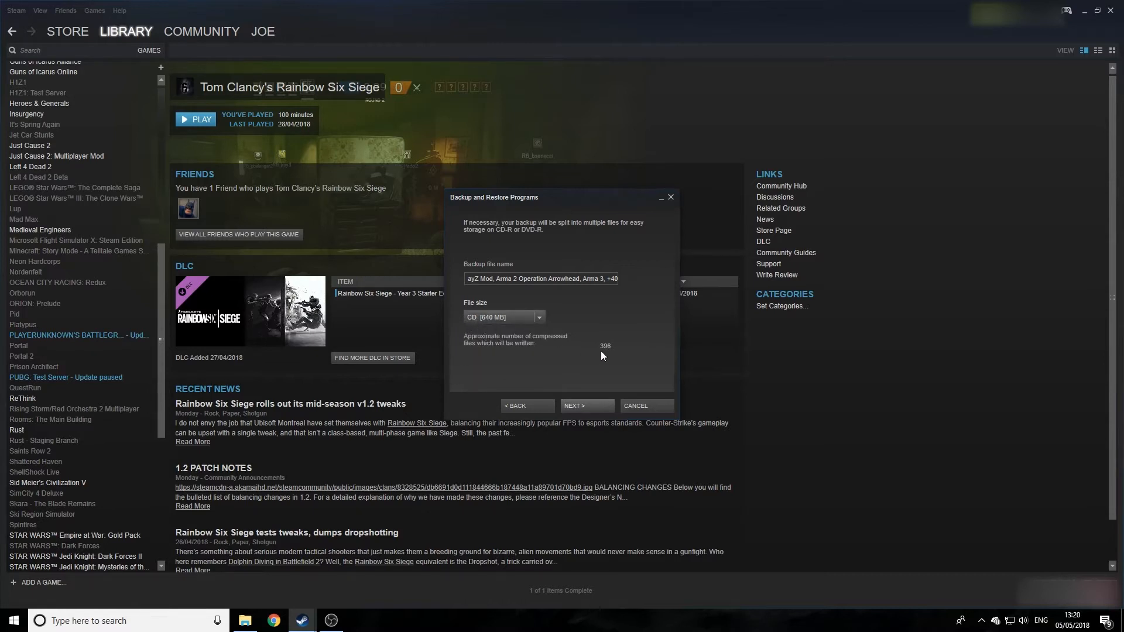
mouse_move(482, 310)
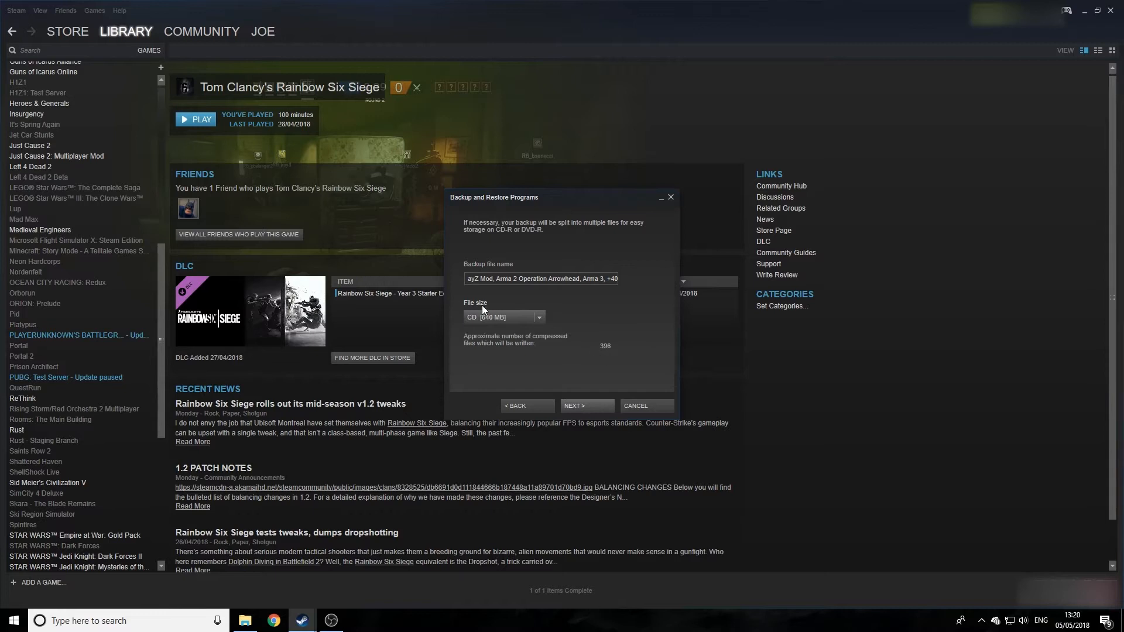
left_click(539, 317)
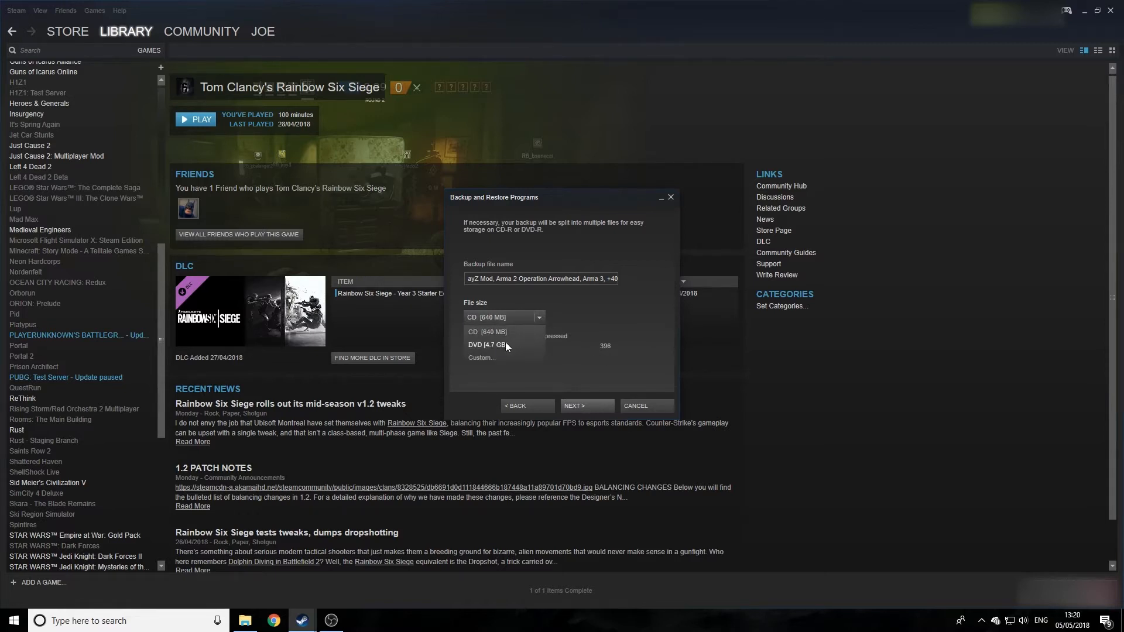
left_click(488, 345)
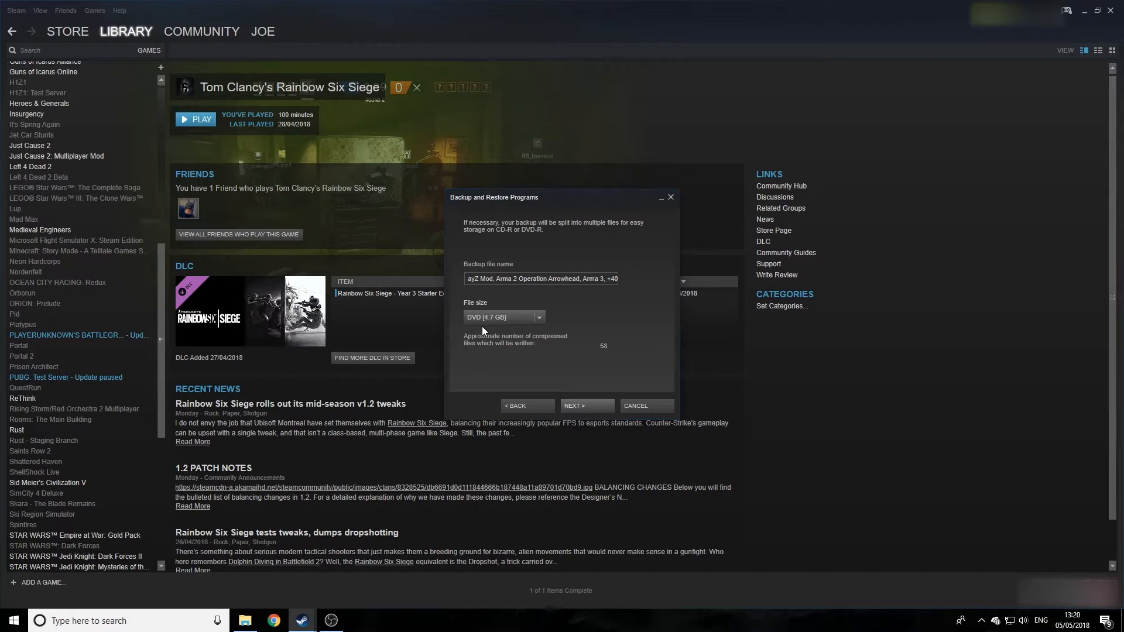
mouse_move(601, 357)
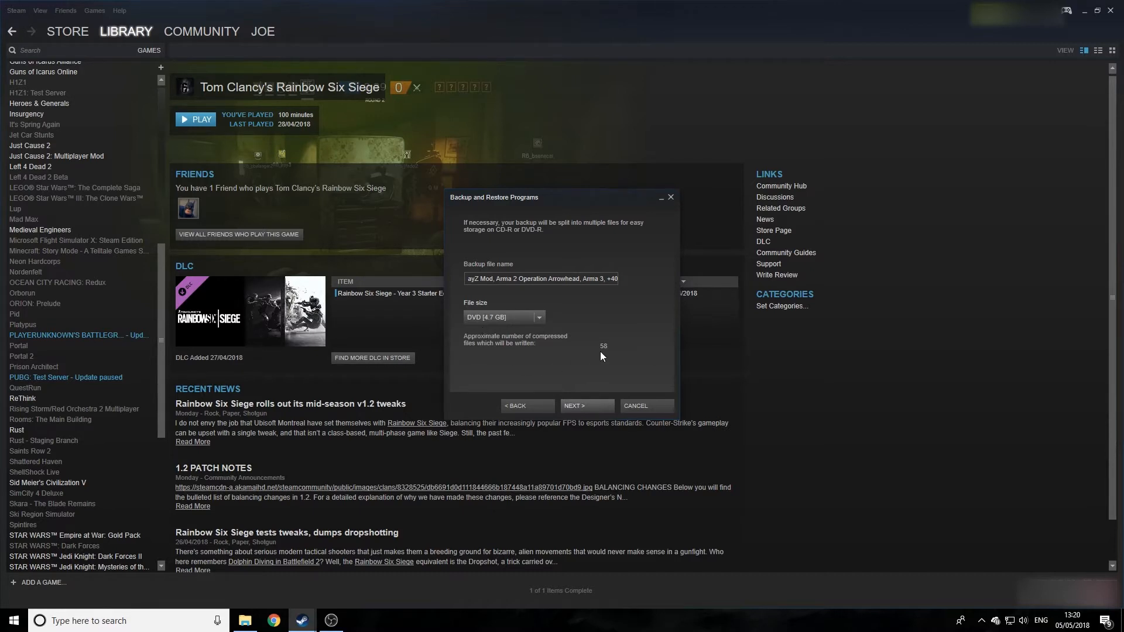
mouse_move(548, 326)
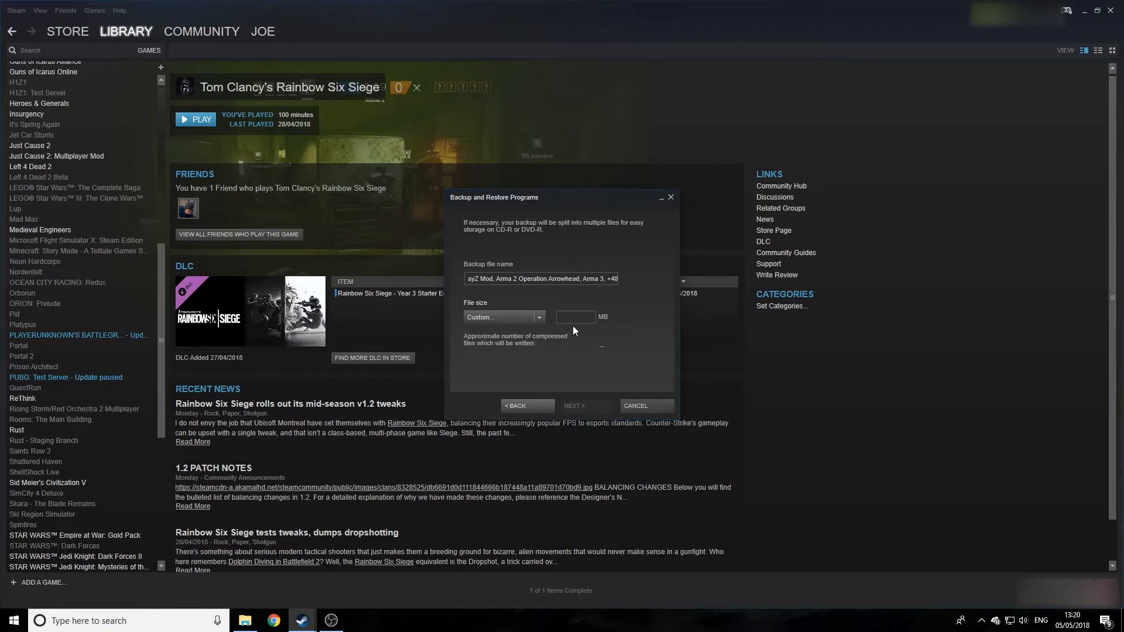
type("600000")
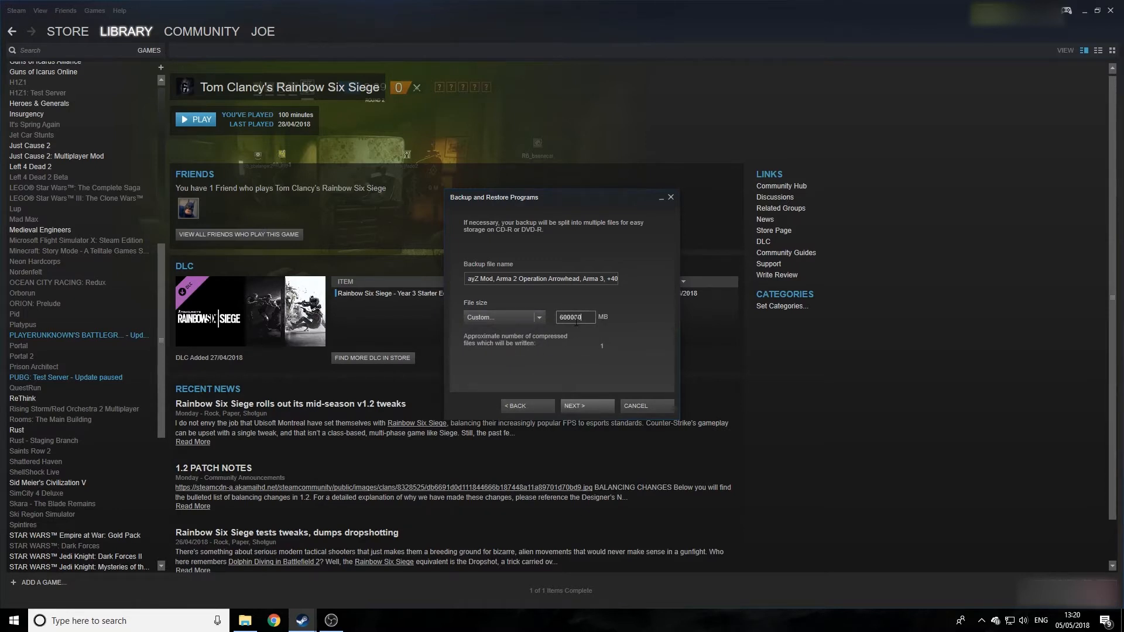
mouse_move(566, 339)
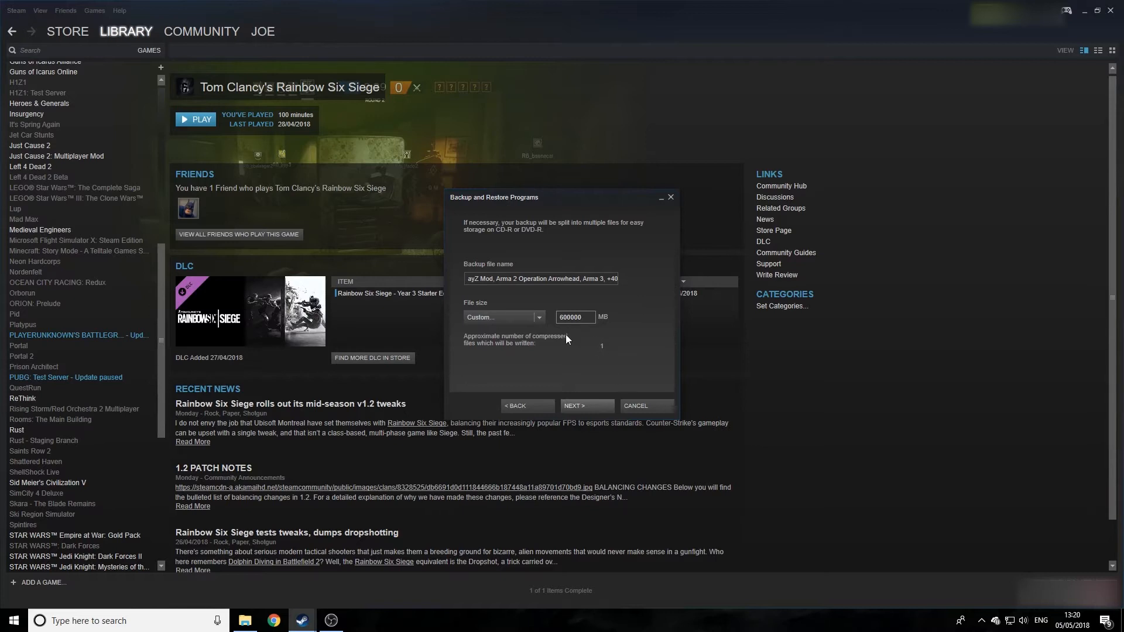
left_click(585, 406)
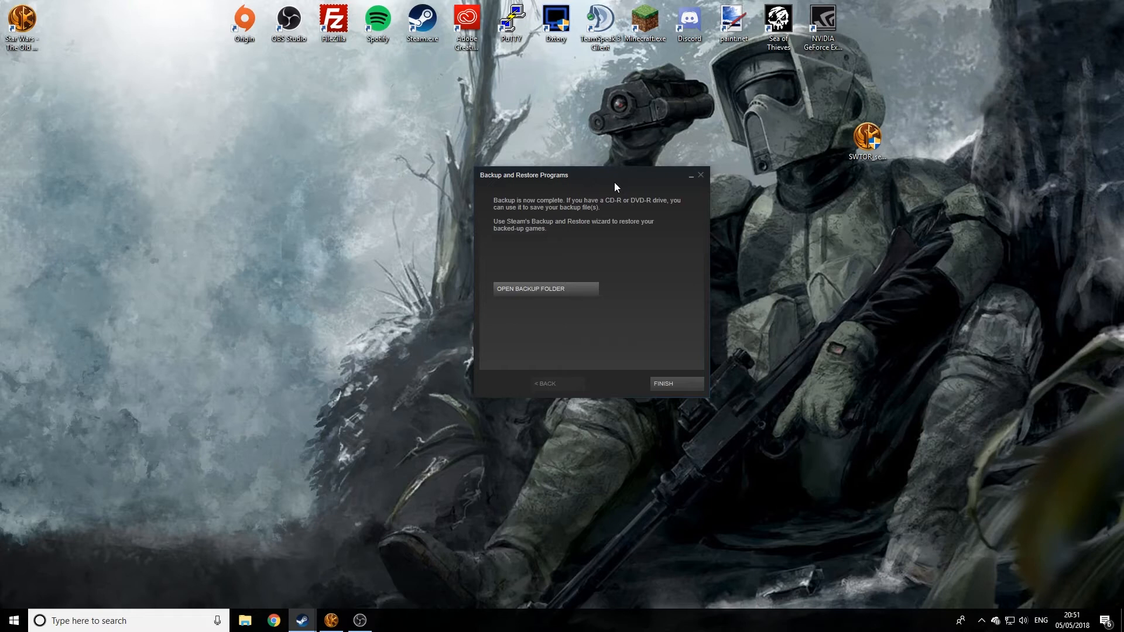
mouse_move(642, 314)
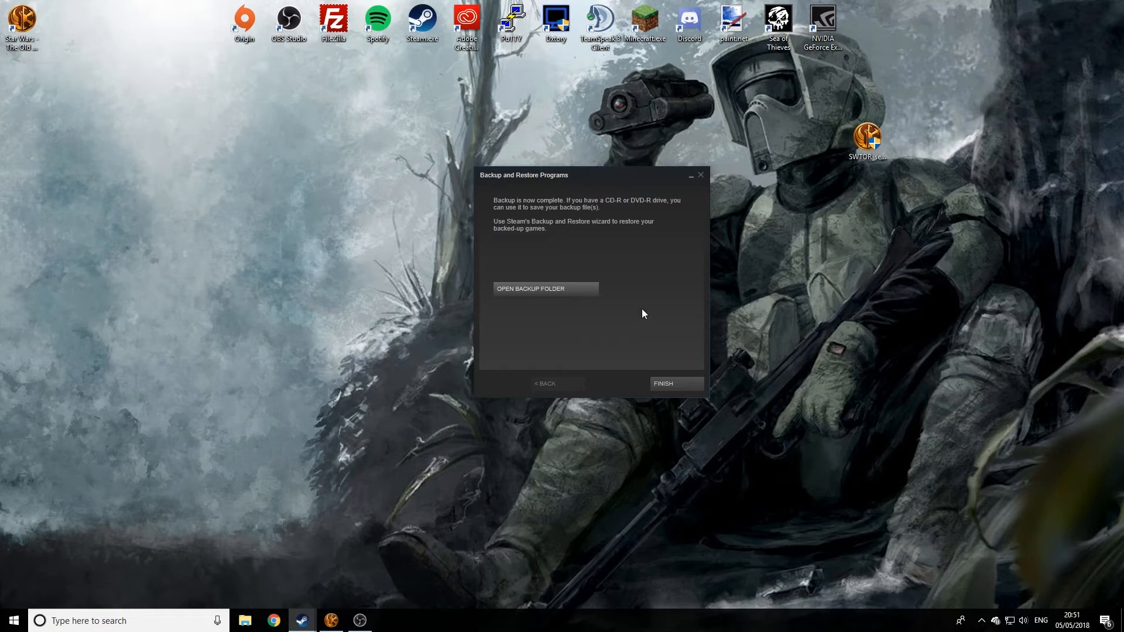
Step: Open the backup folder in D:\Backup and inspect the 801 files in Disk_1
left_click(531, 288)
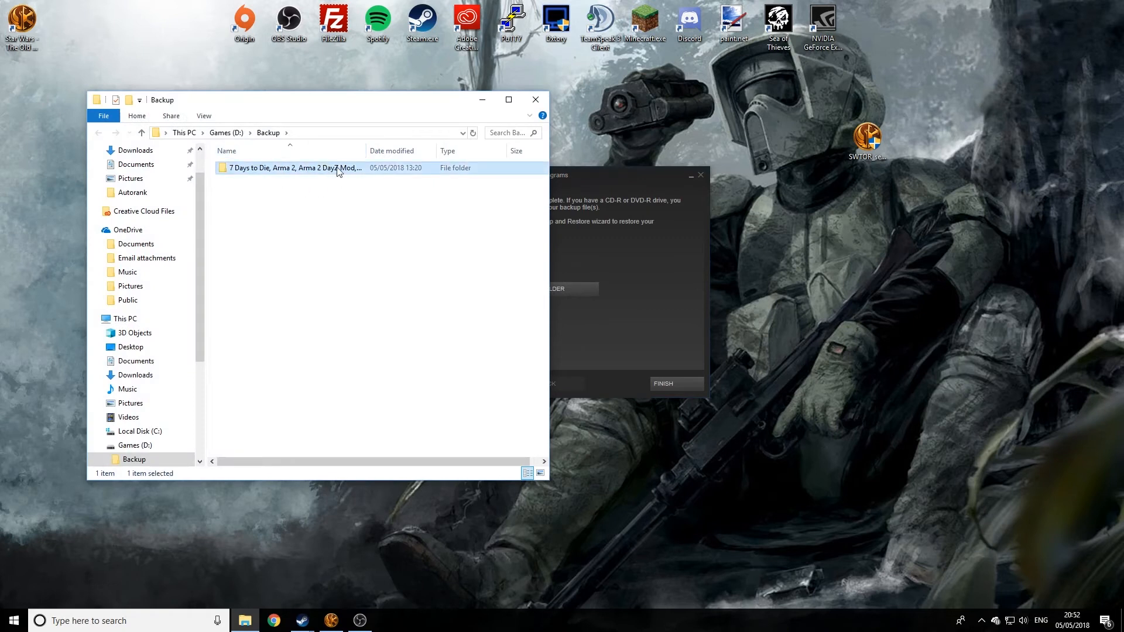
double_click(294, 169)
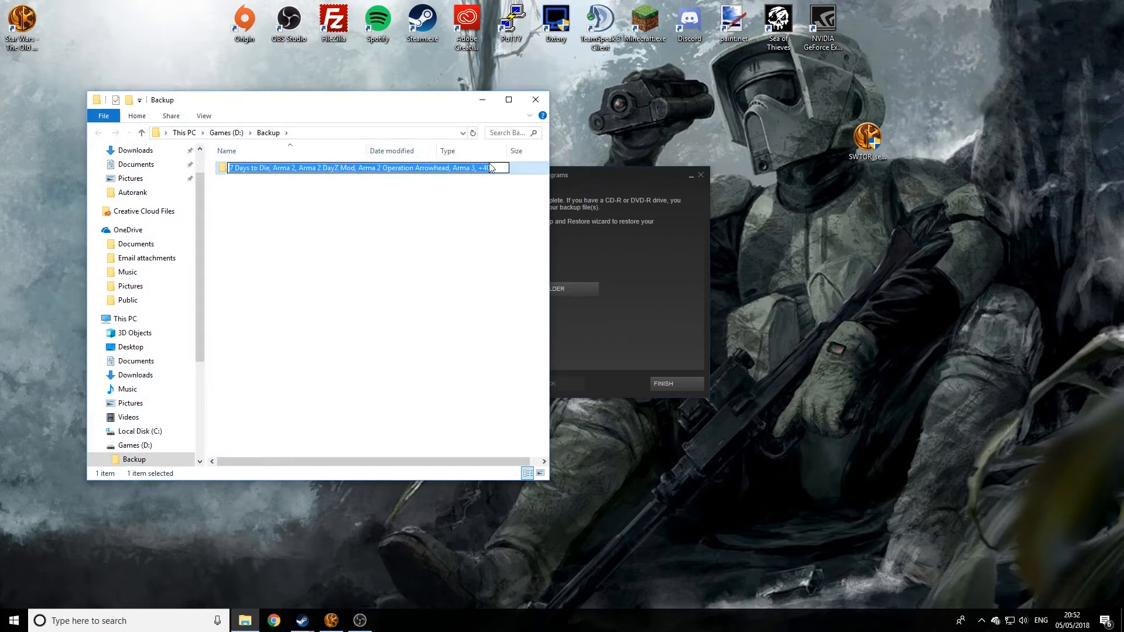
double_click(359, 167)
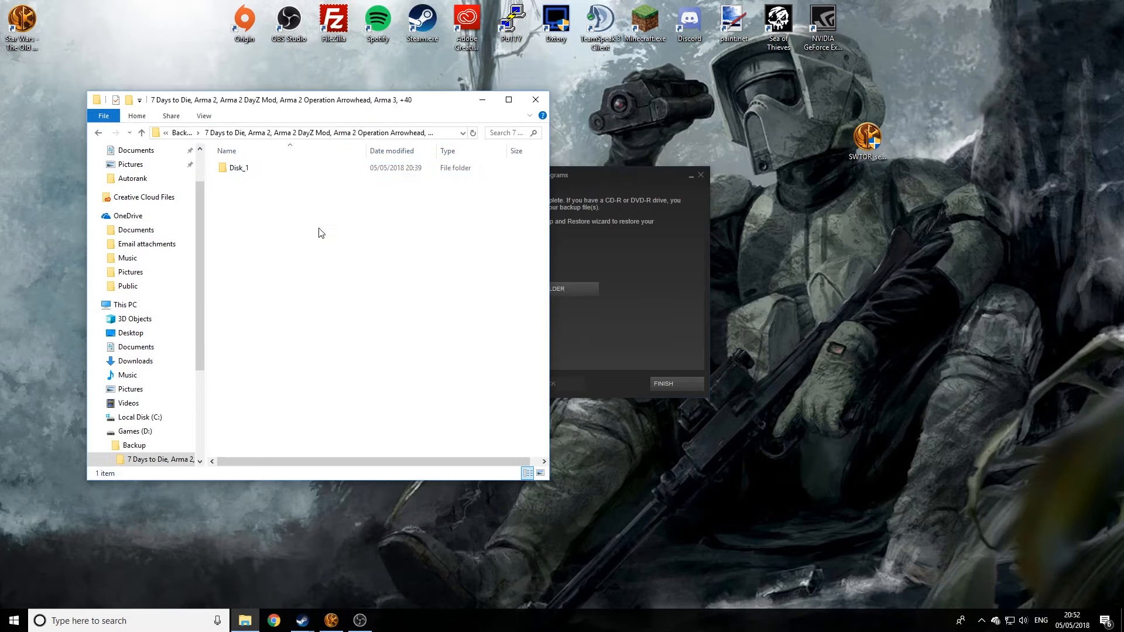
double_click(239, 167)
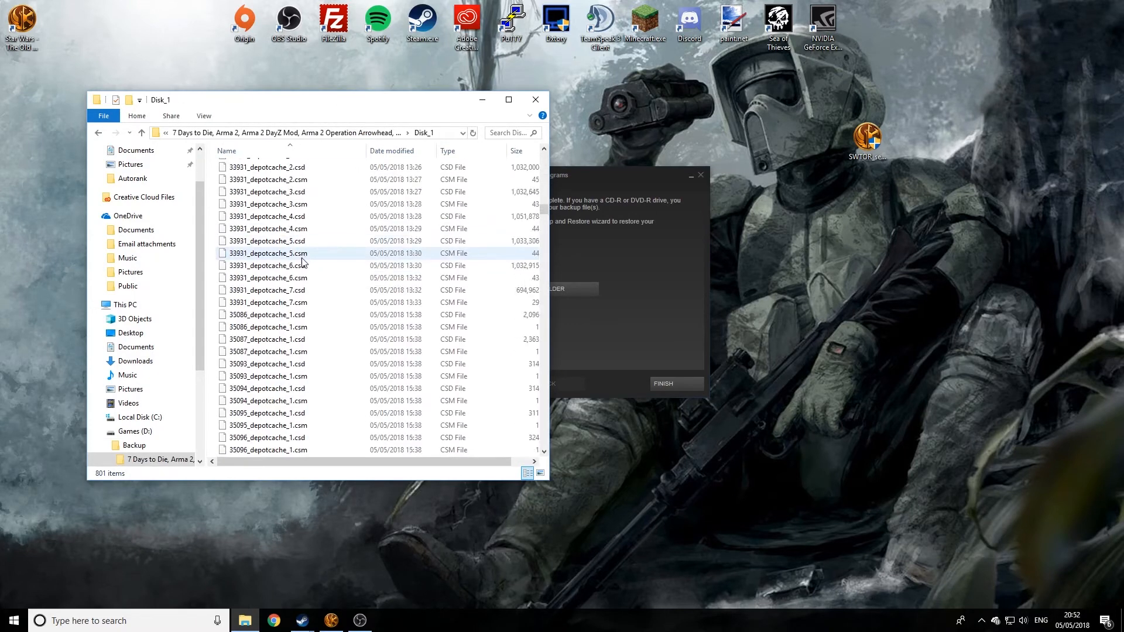
left_click(140, 132)
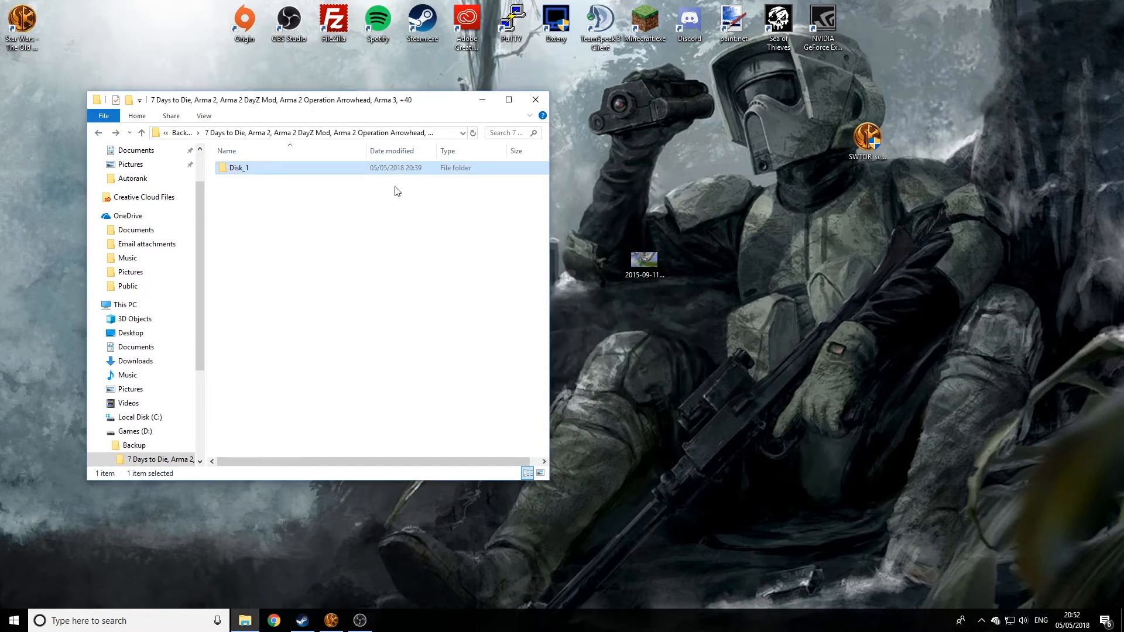
left_click_drag(281, 100, 452, 123)
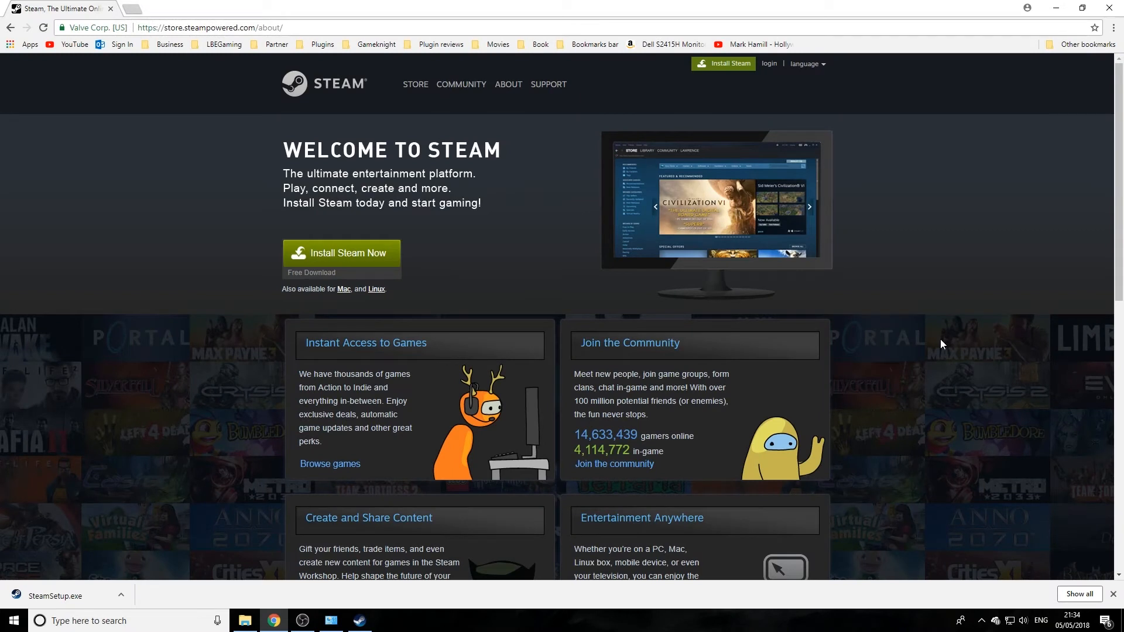
mouse_move(741, 238)
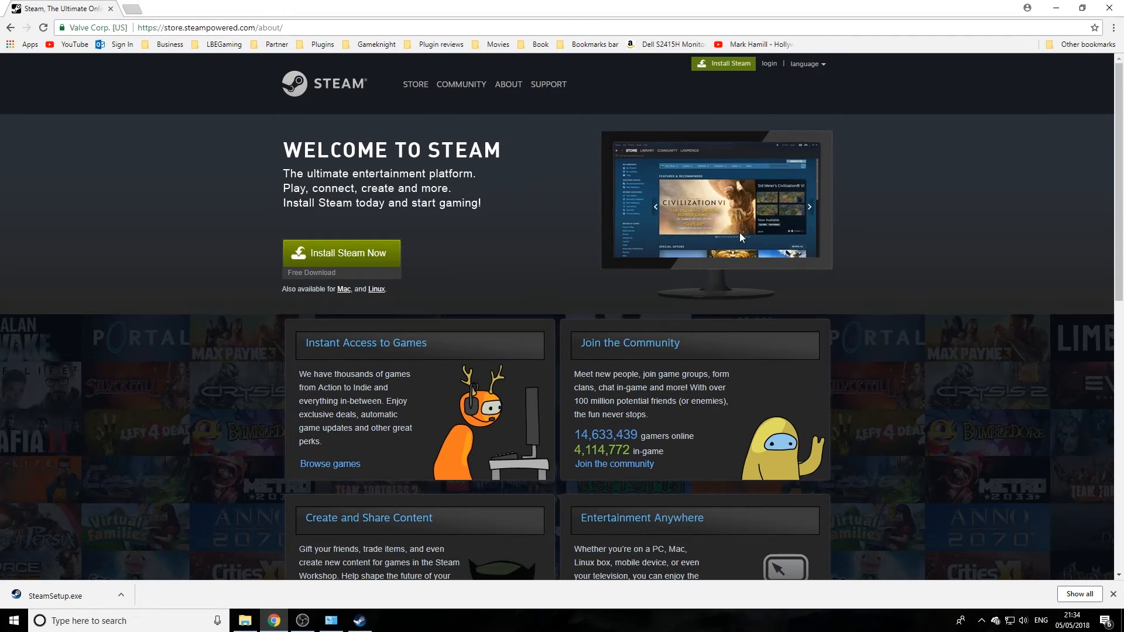
mouse_move(77, 597)
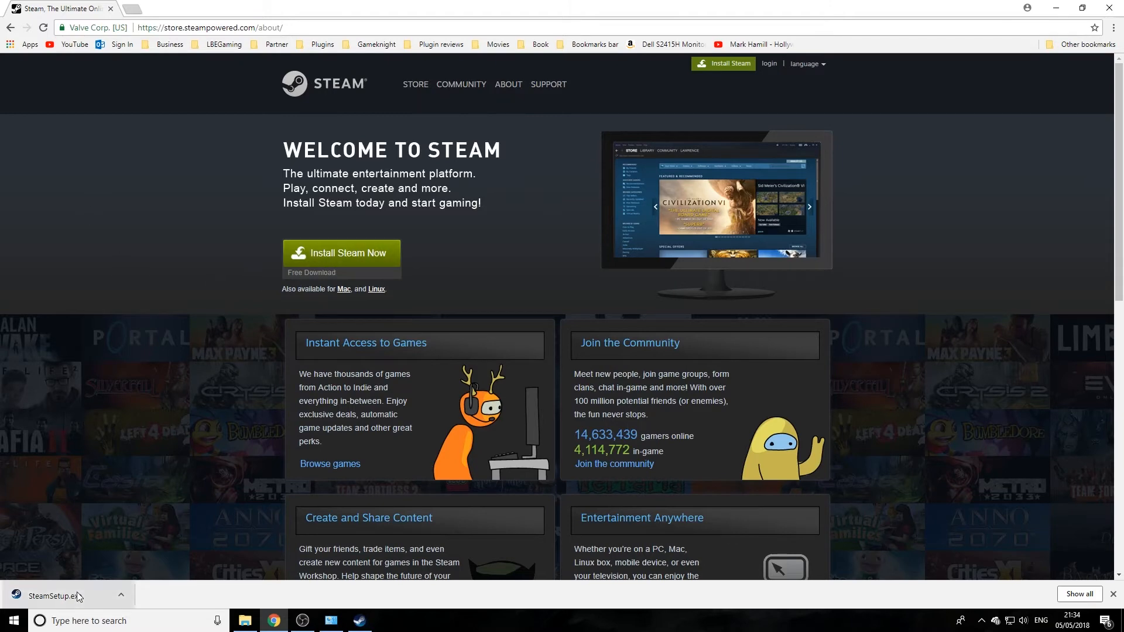
Step: Launch SteamSetup.exe from Chrome's download bar
left_click(54, 597)
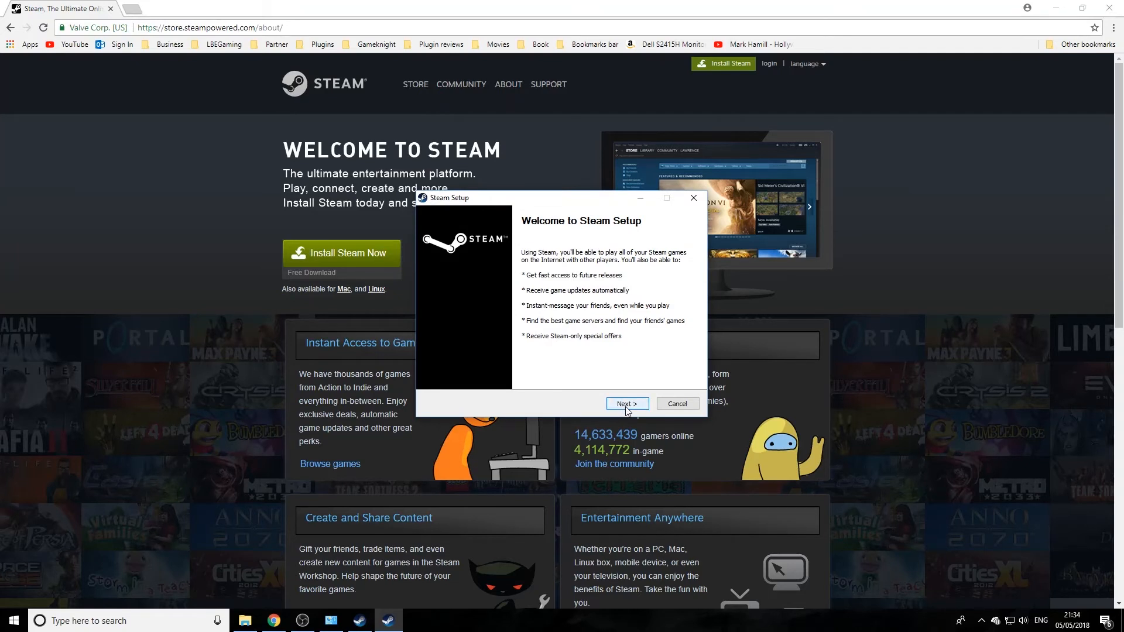
Step: Accept the Steam license agreement and keep English as the setup language
left_click(626, 403)
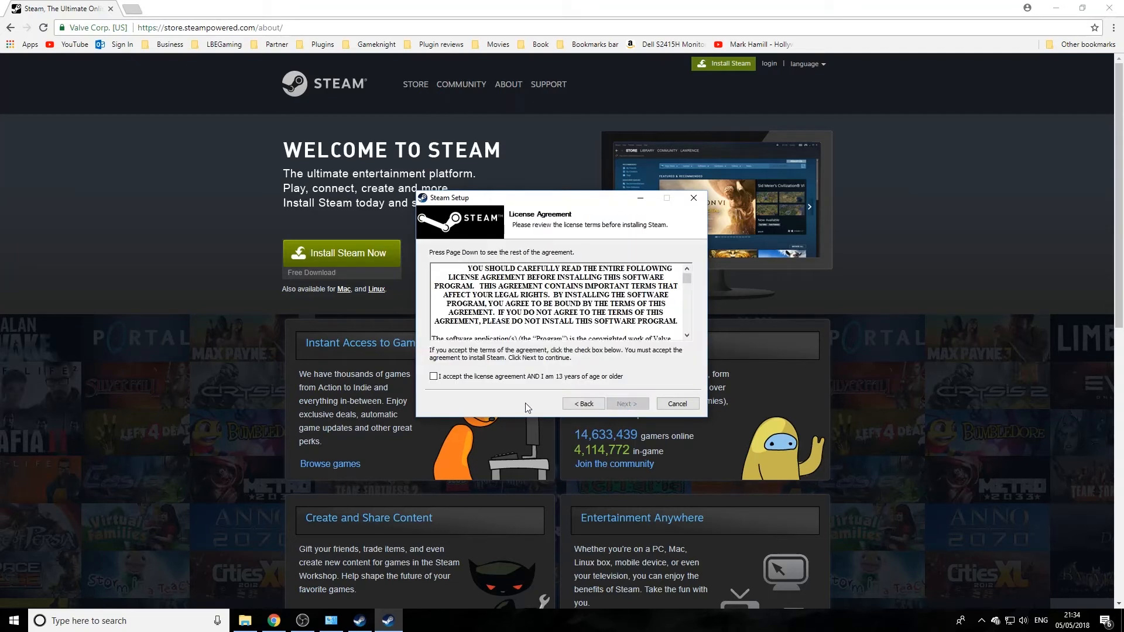
left_click(434, 376)
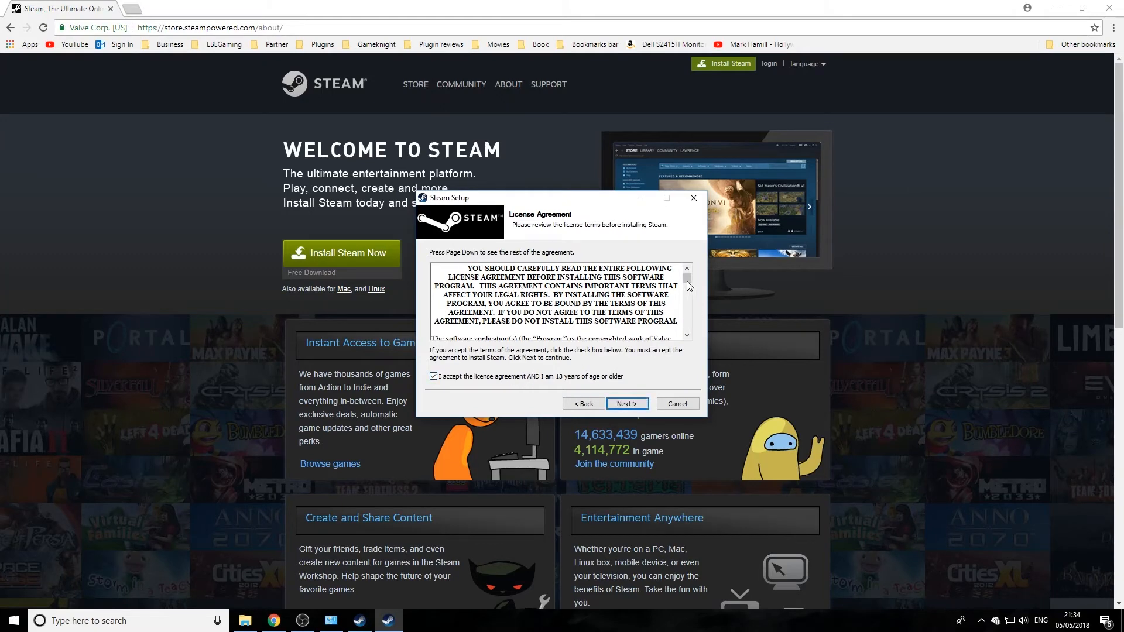
left_click(625, 404)
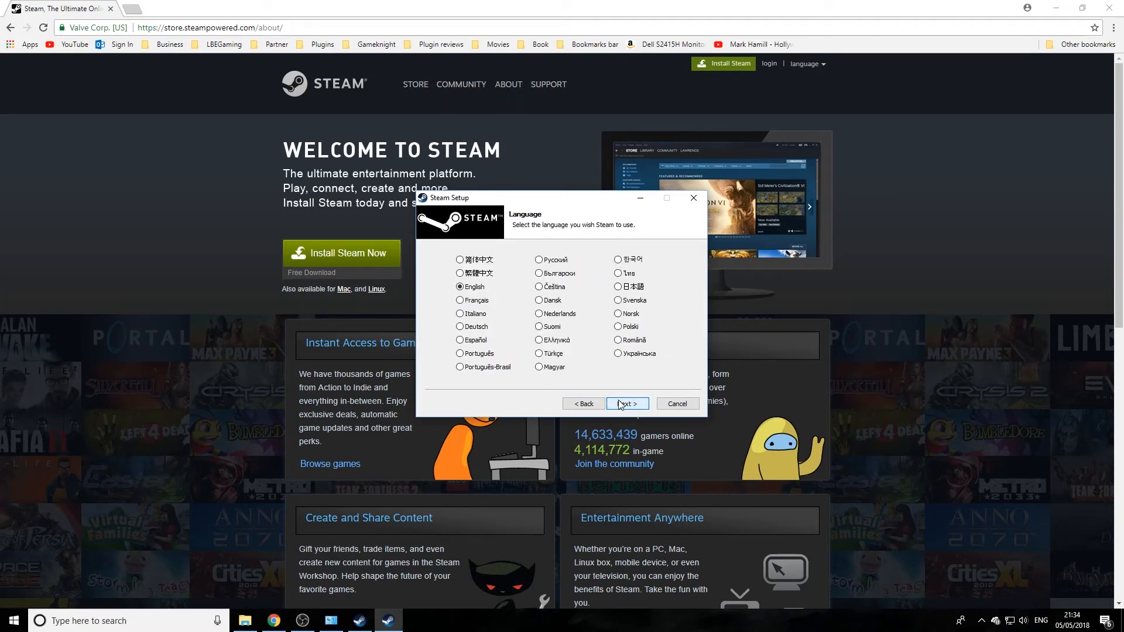
left_click(626, 404)
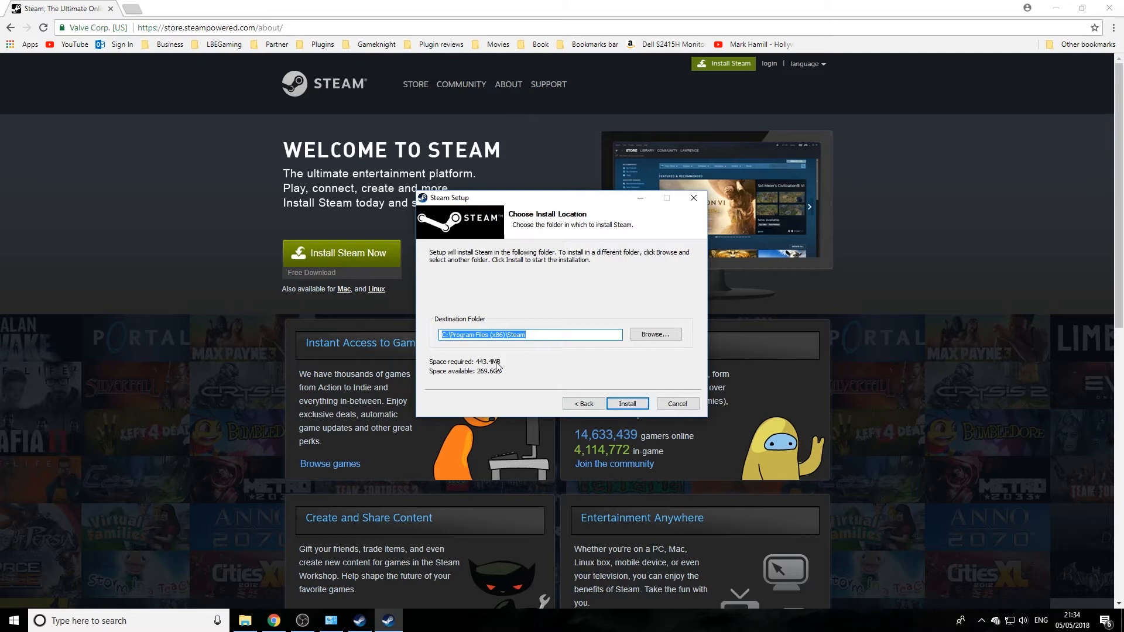
mouse_move(626, 259)
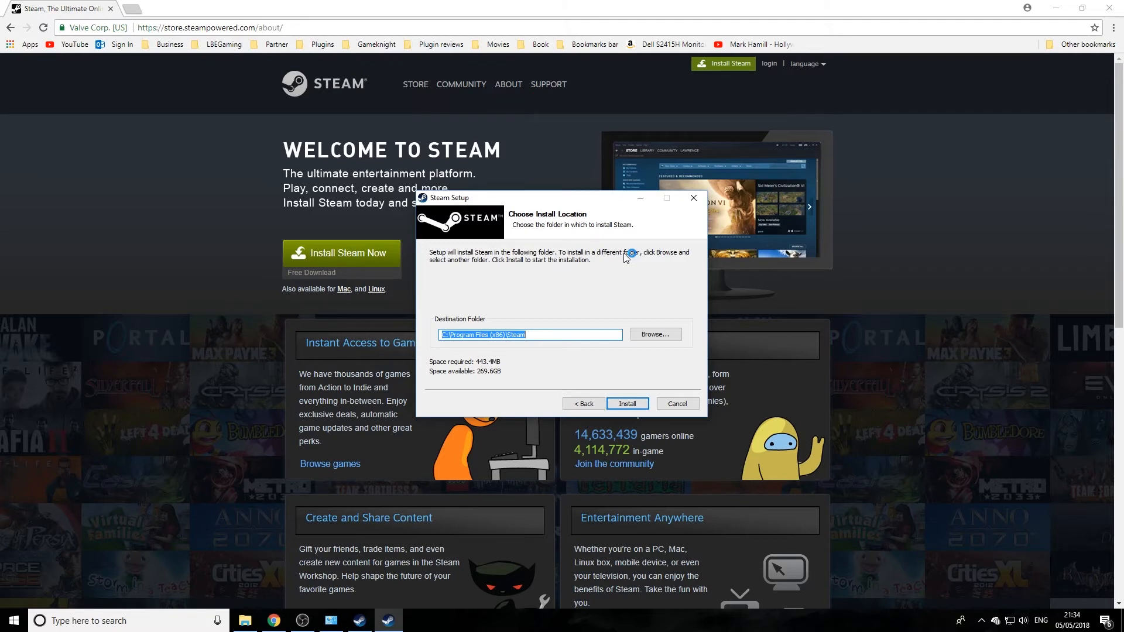
Step: Set the Steam install folder to D:\Steam on the Games drive
left_click(654, 334)
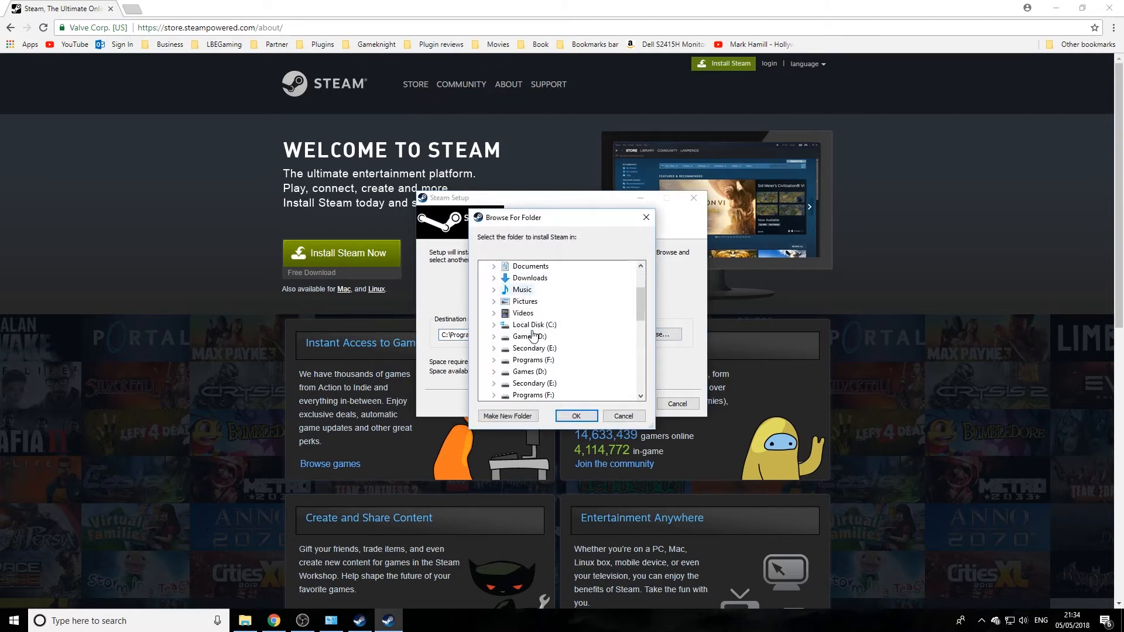
left_click(493, 337)
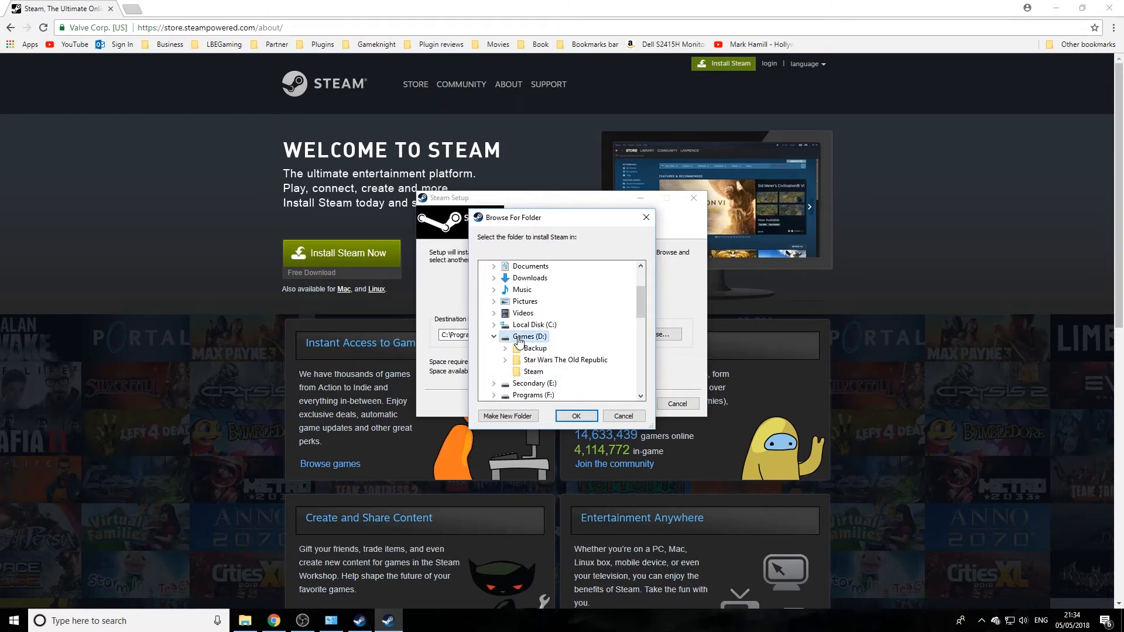
left_click(532, 372)
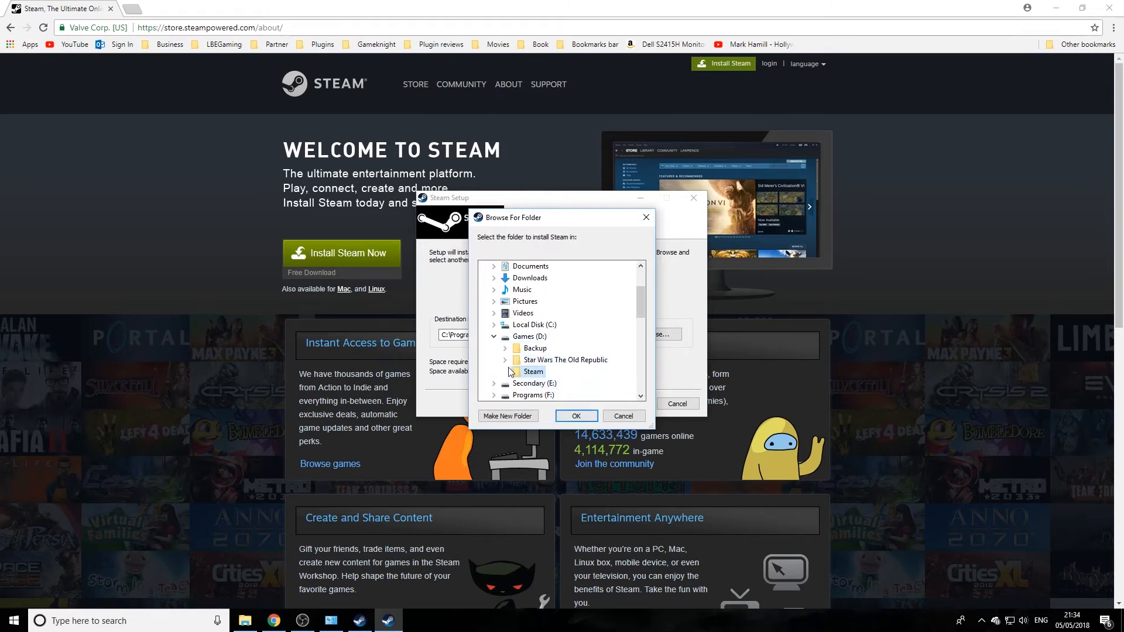
mouse_move(527, 357)
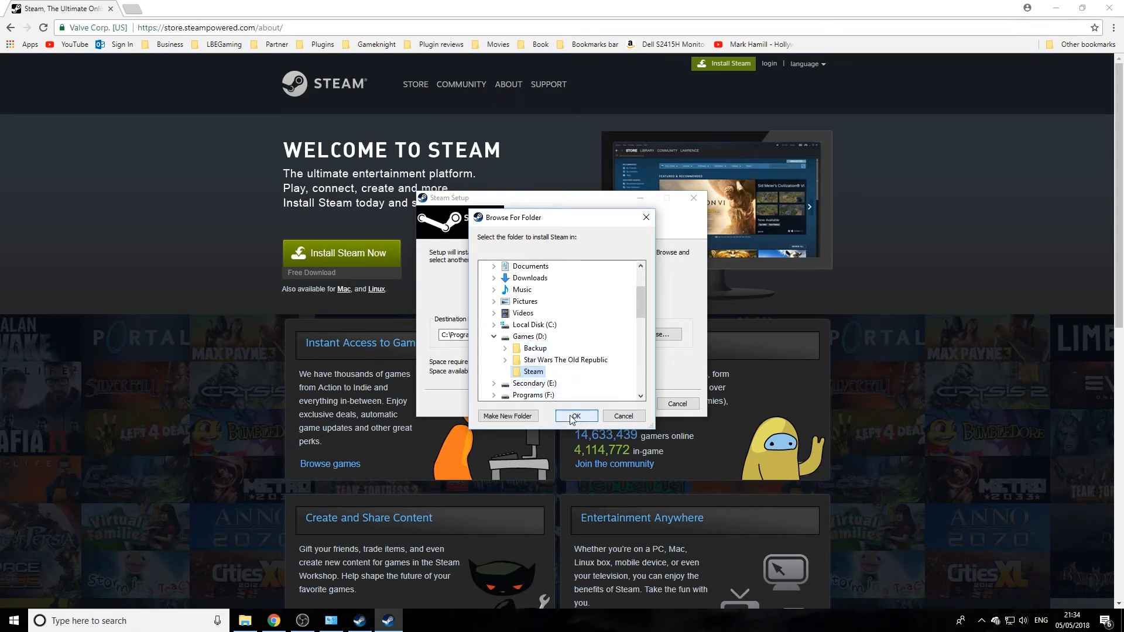
left_click(576, 416)
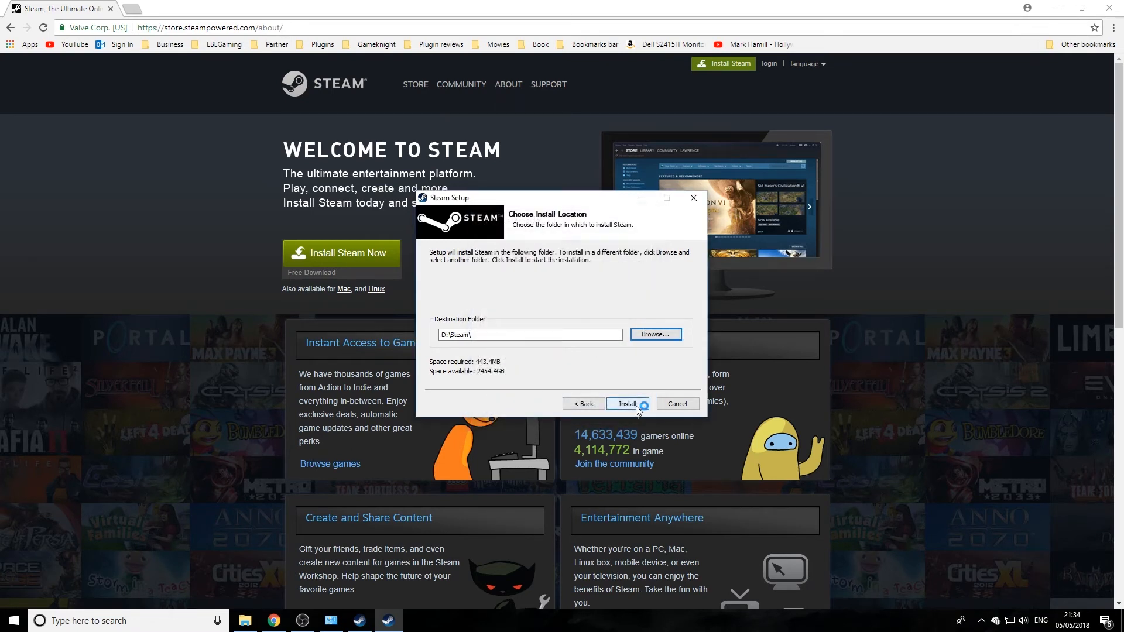
Step: Install Steam into D:\Steam and finish setup with Run Steam ticked
left_click(627, 404)
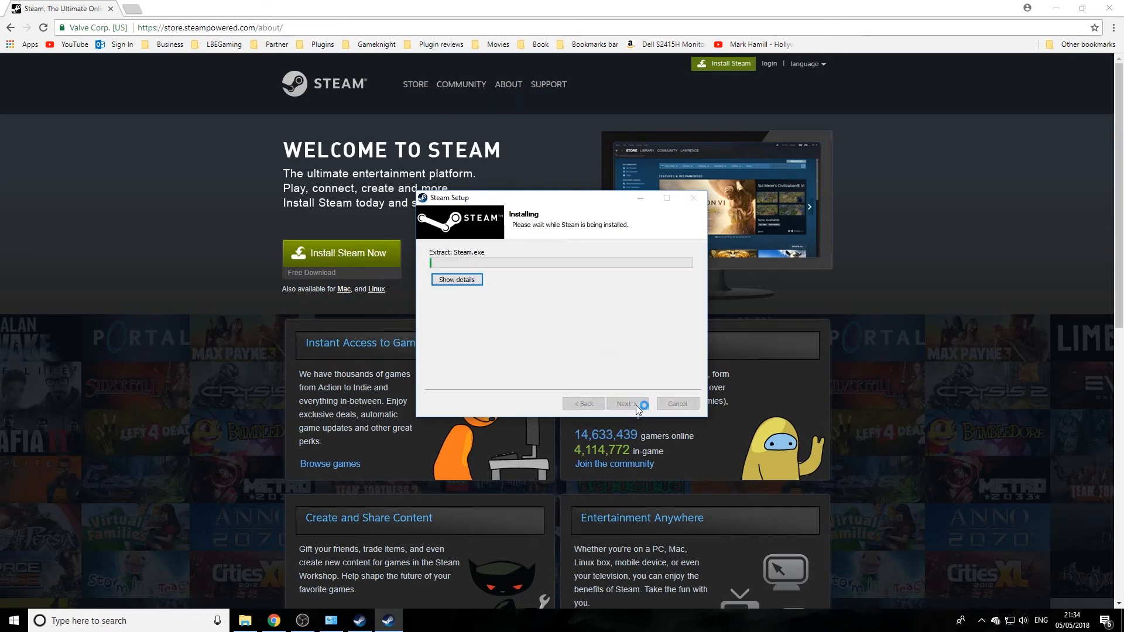
left_click(245, 620)
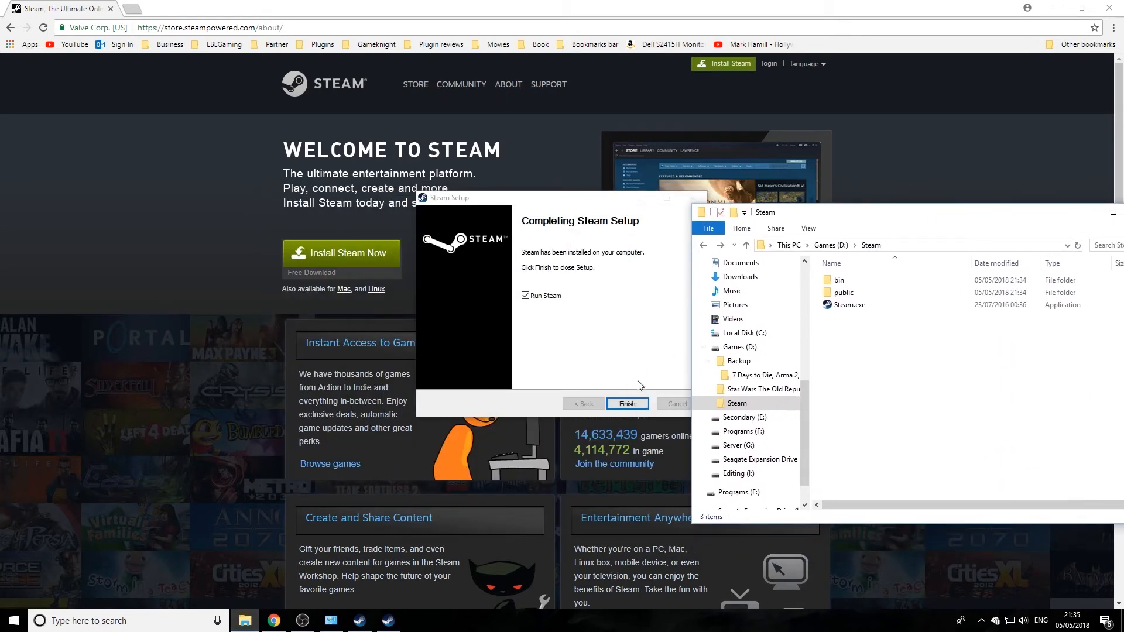
left_click(626, 403)
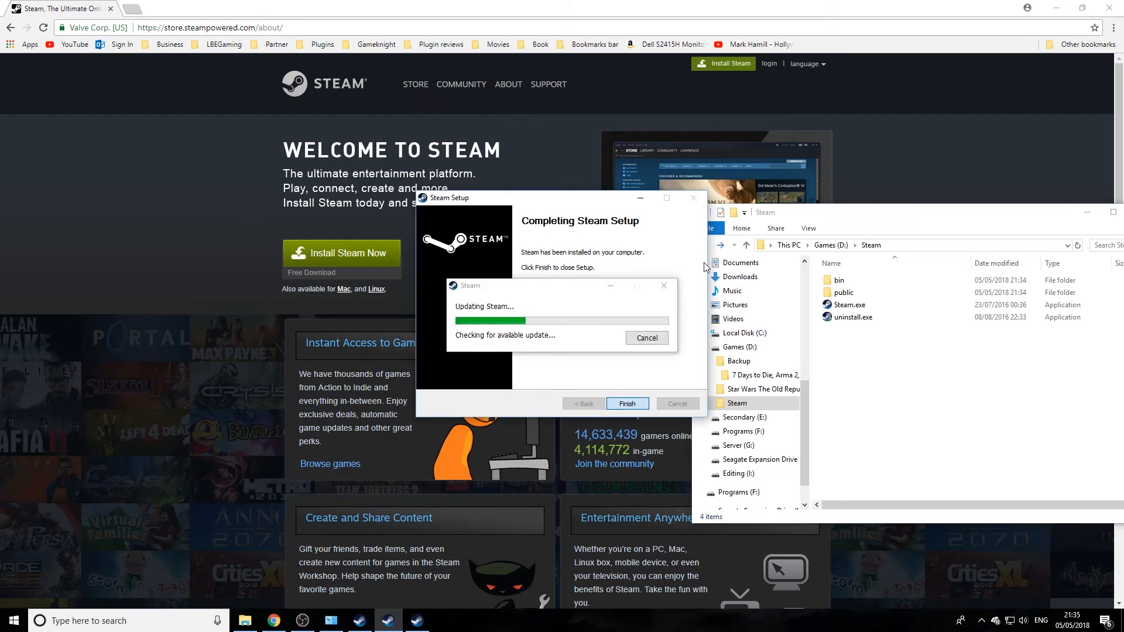
left_click(626, 403)
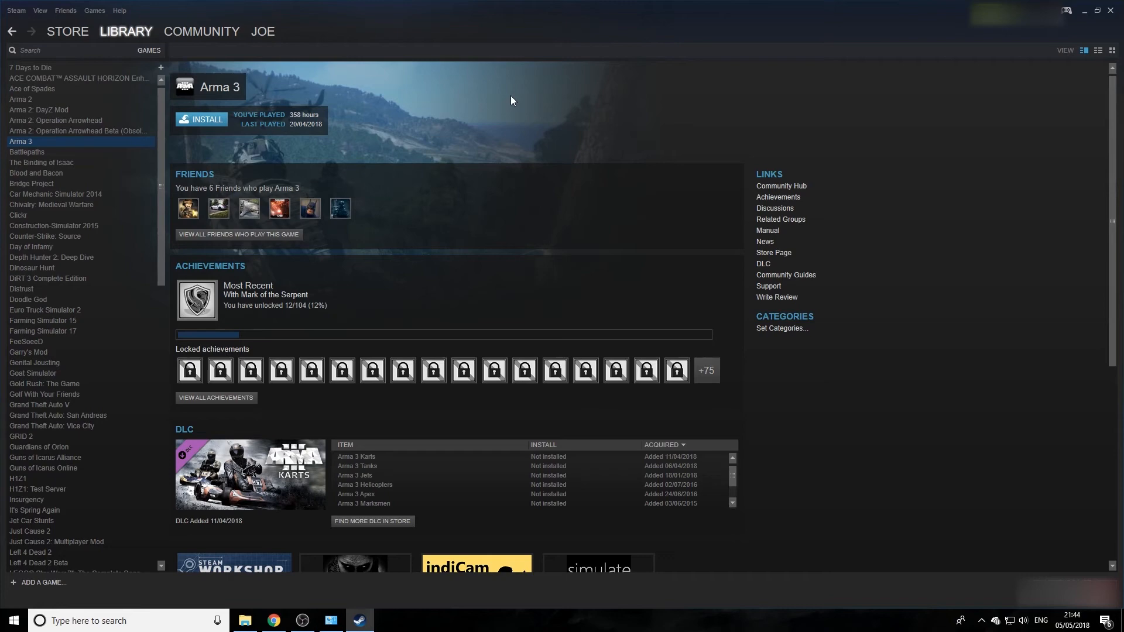
Step: Scroll the library list, then open the Steam menu at top-left
scroll("down", 3)
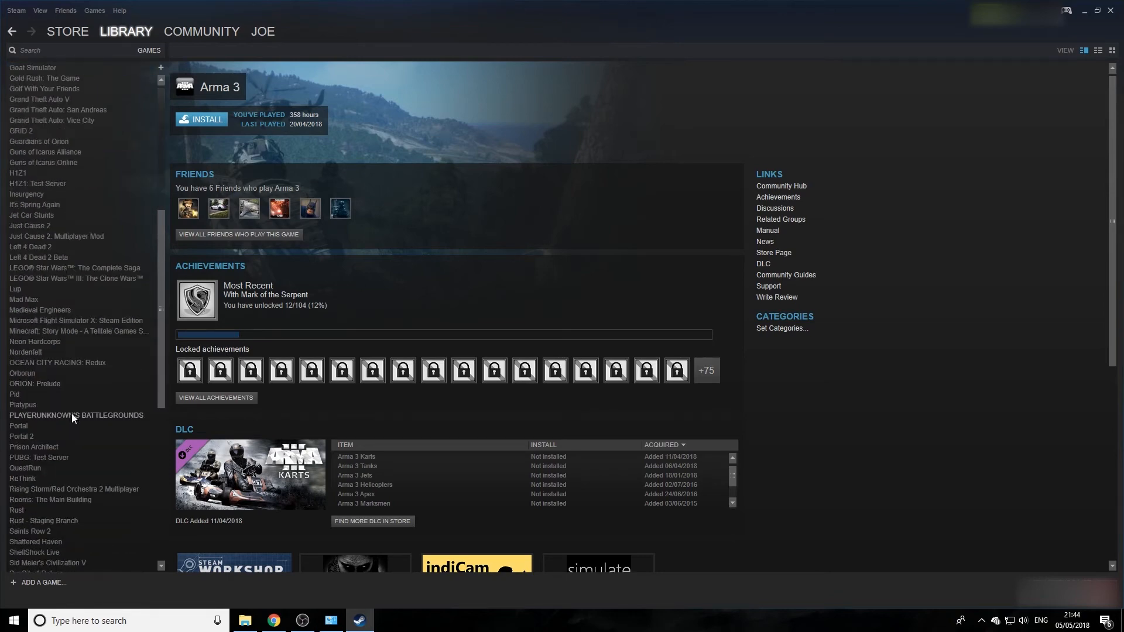
scroll("up", 3)
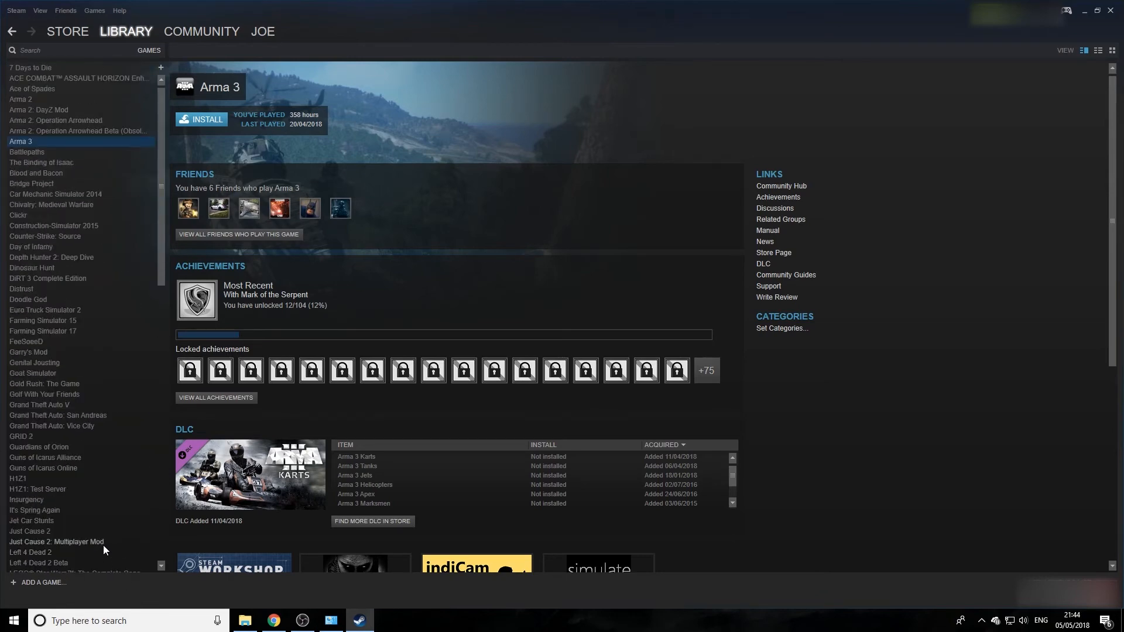
mouse_move(84, 83)
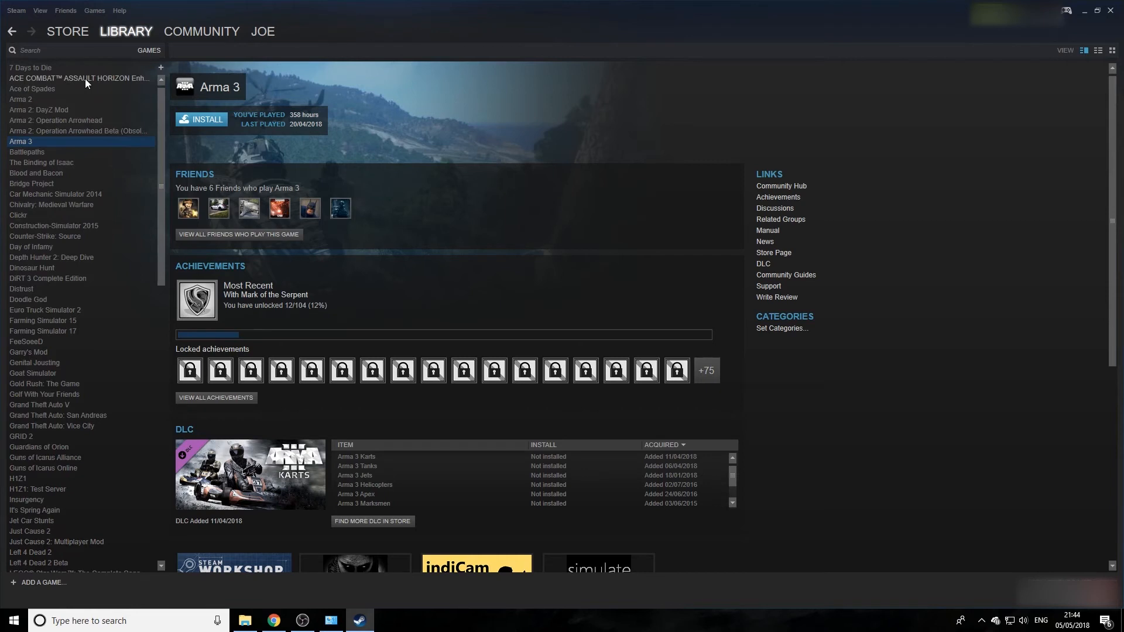
mouse_move(25, 25)
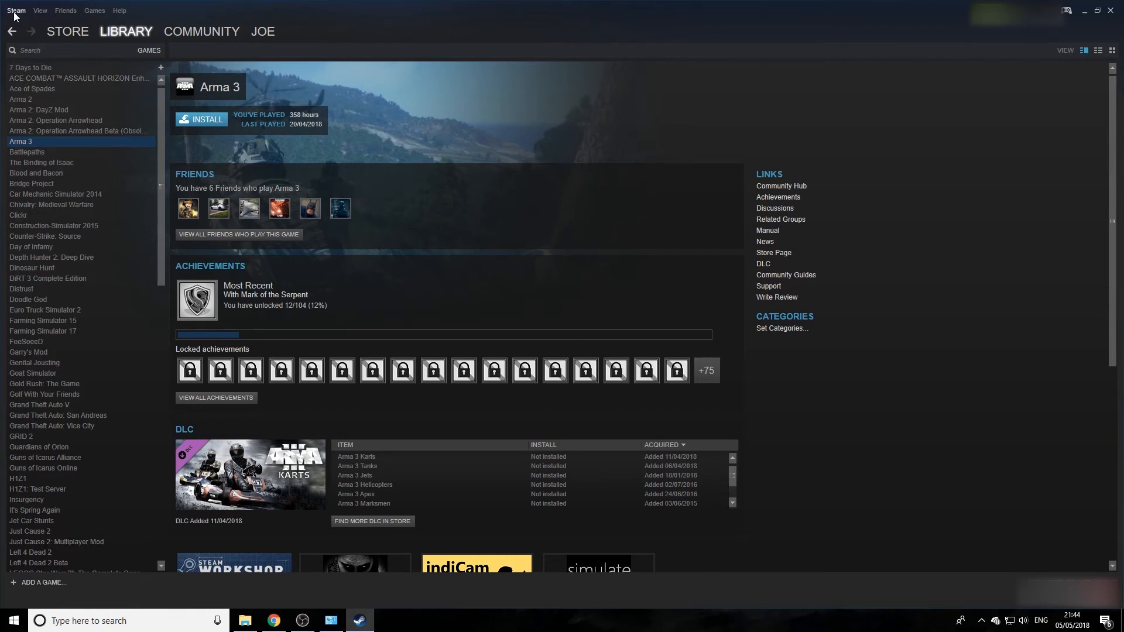
left_click(15, 10)
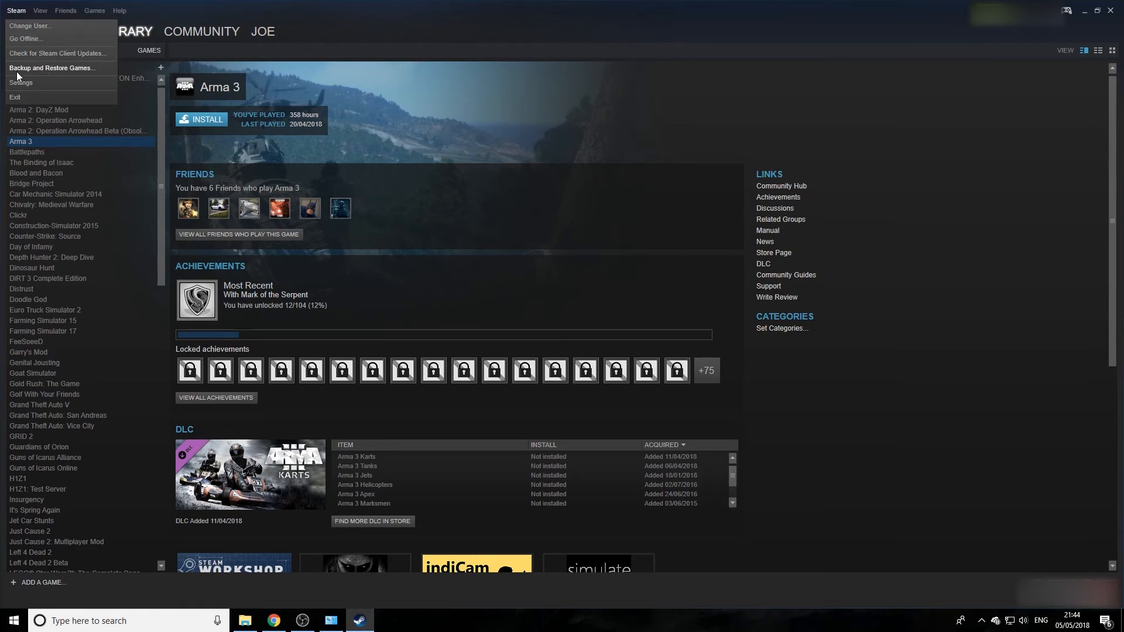
Step: Start the Backup and Restore wizard choosing Restore a previous backup
left_click(52, 67)
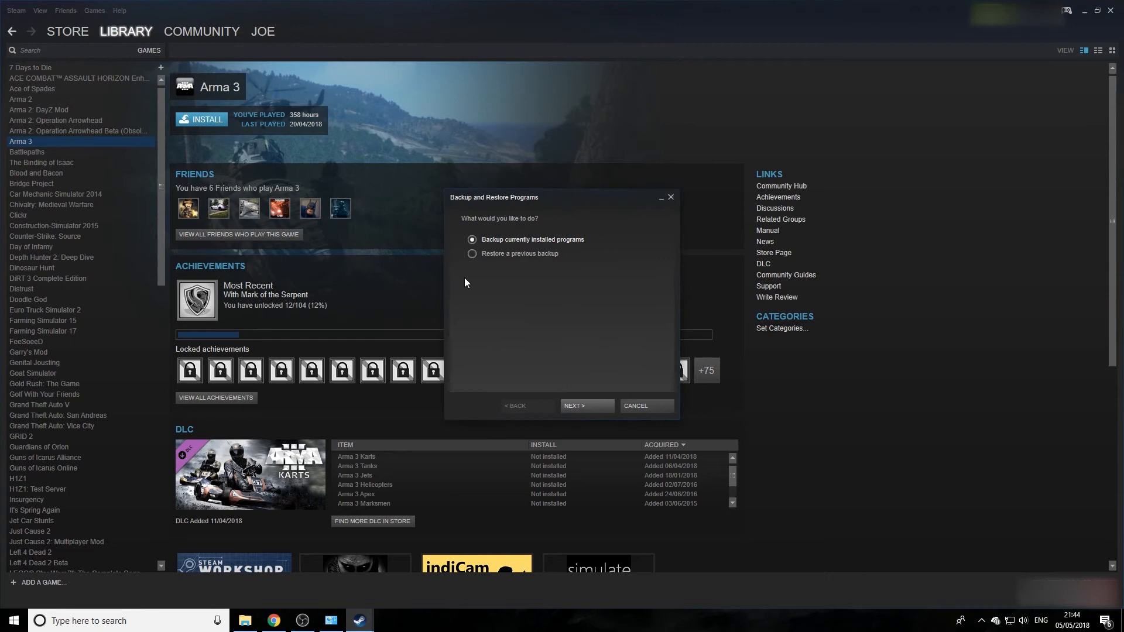
left_click(472, 253)
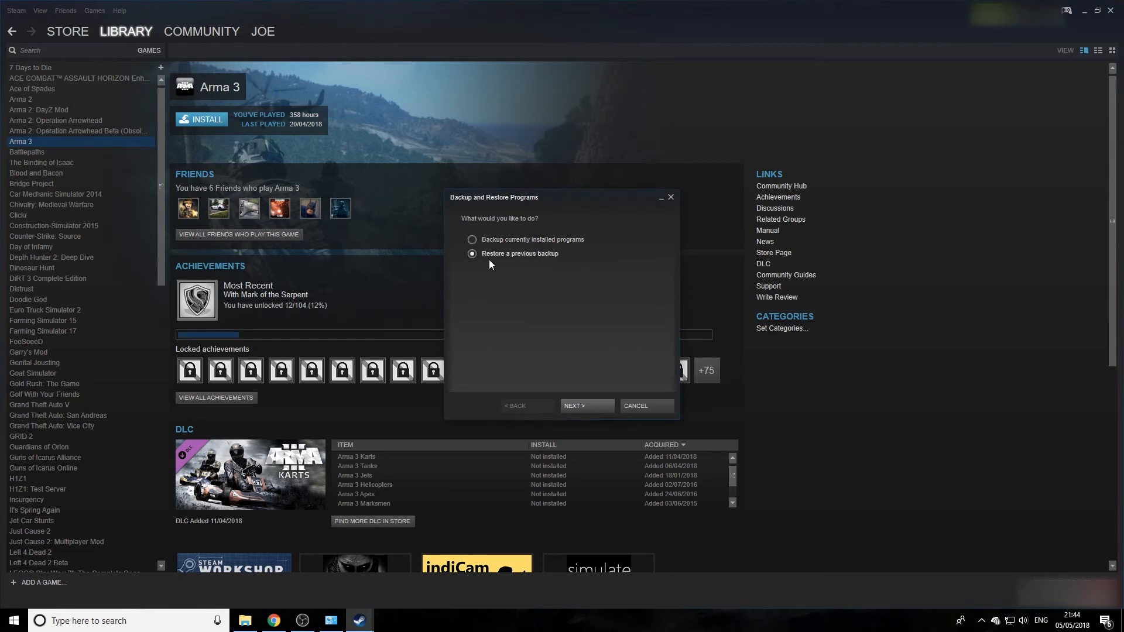
left_click(586, 405)
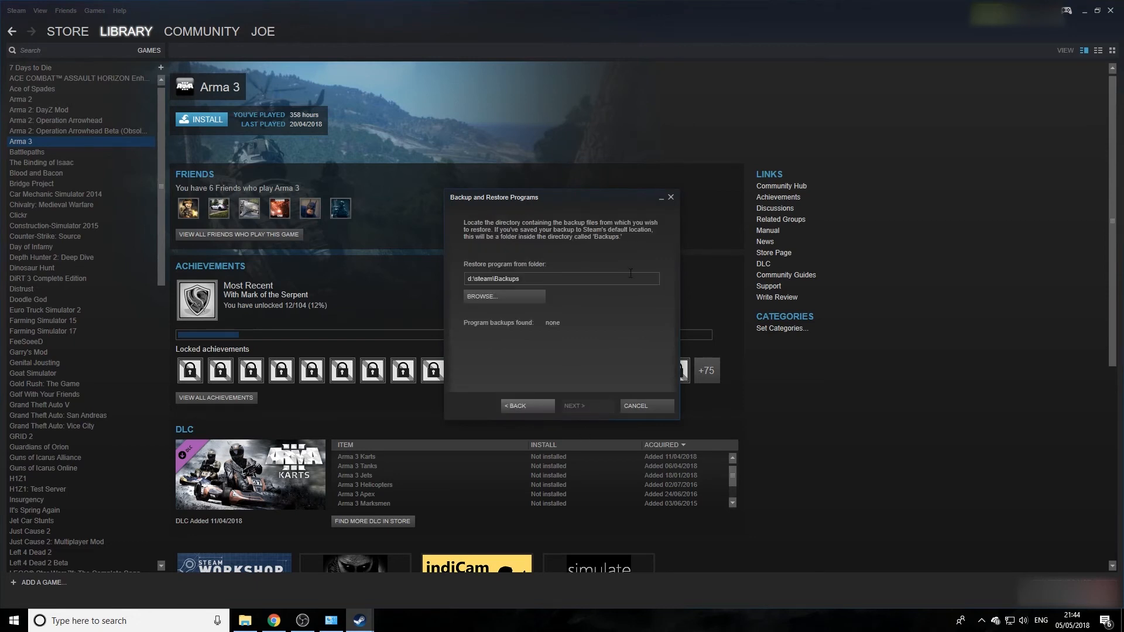
mouse_move(515, 297)
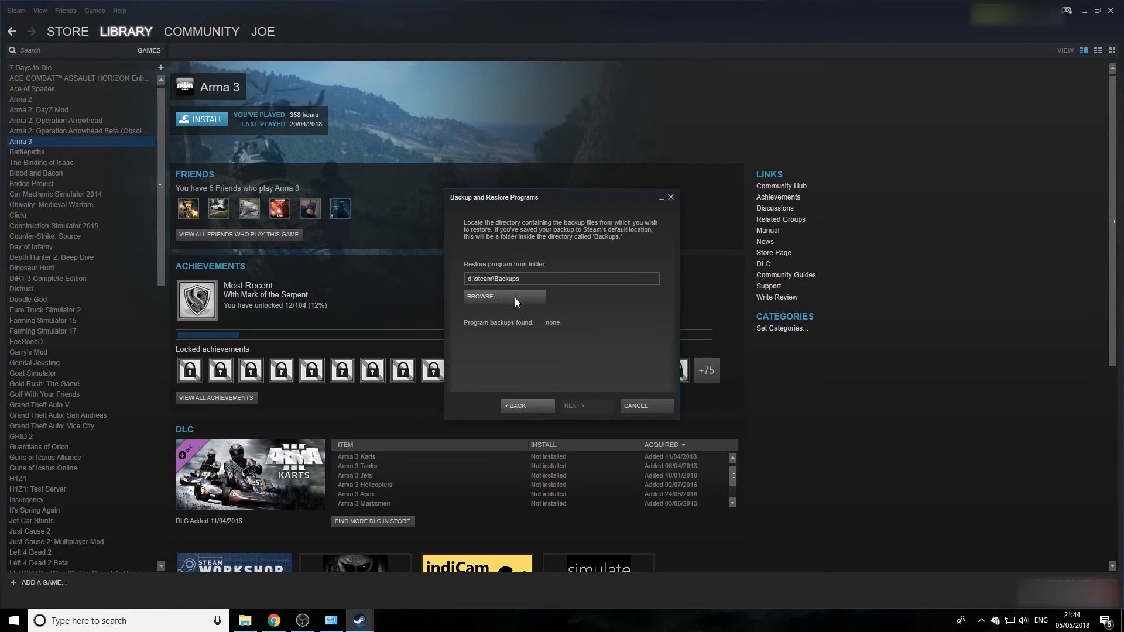
mouse_move(522, 309)
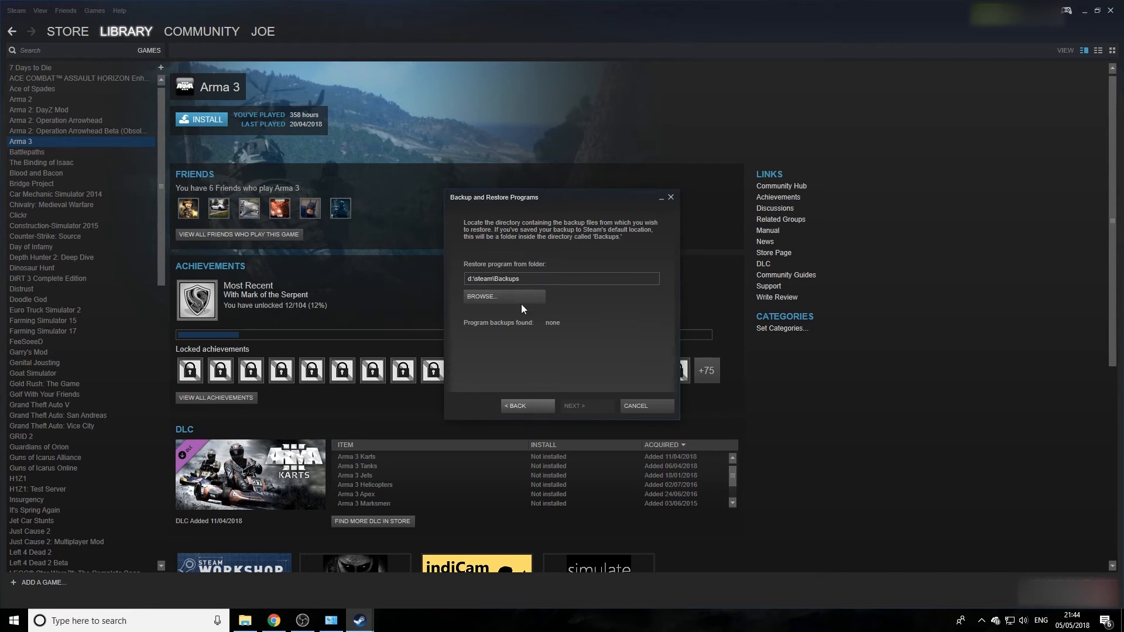
Step: Point the restore at the game backup subfolder inside D:\Backup and continue
left_click(480, 296)
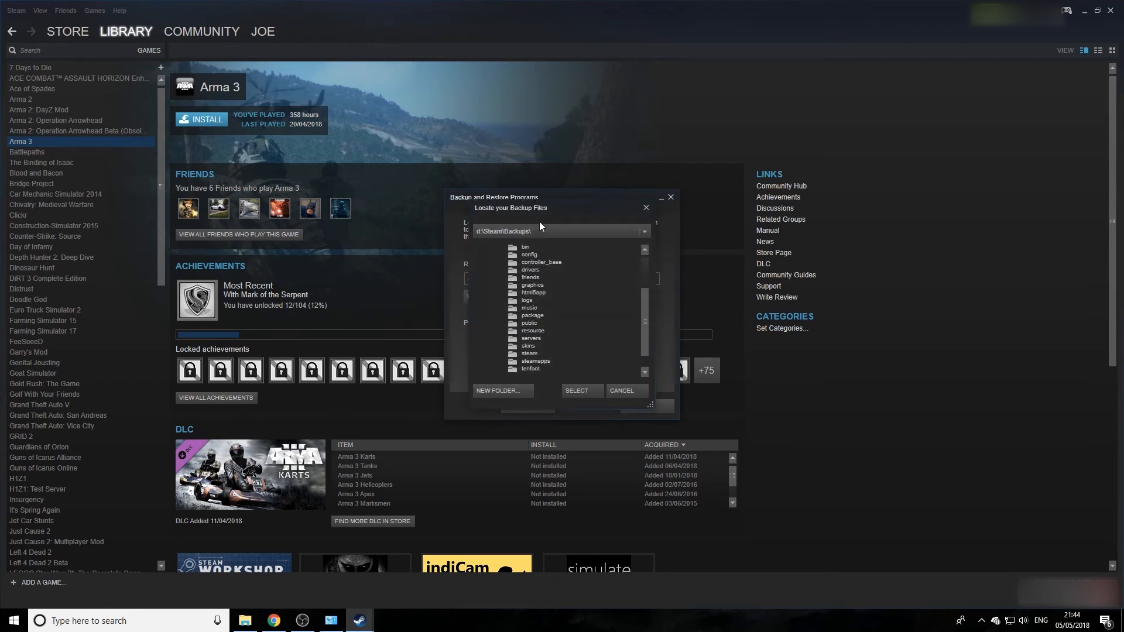
scroll("down", 3)
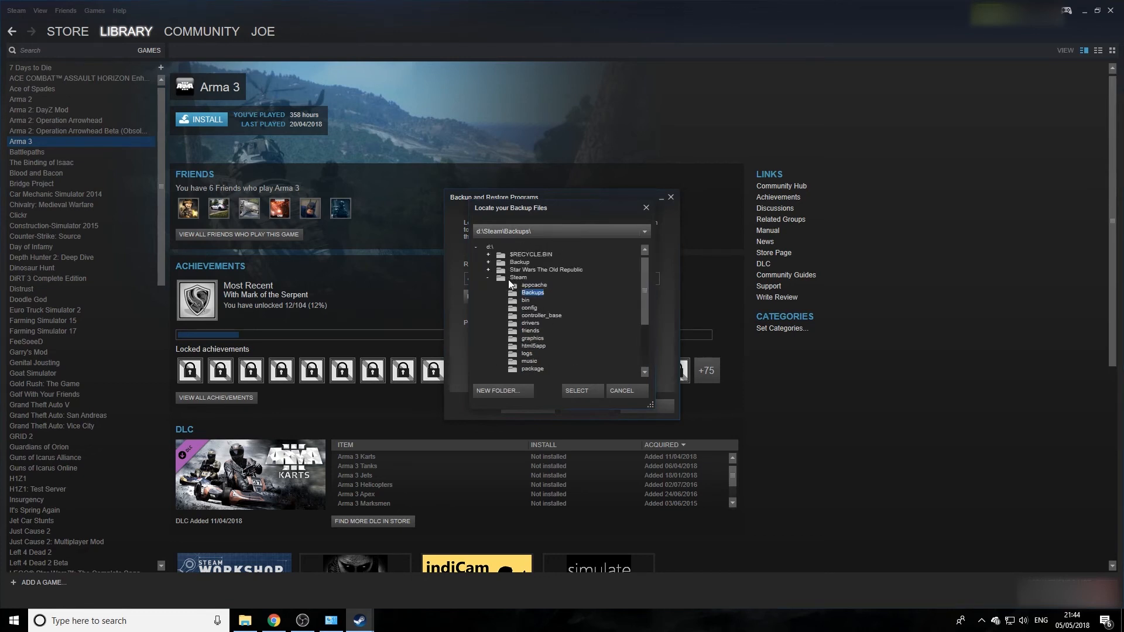
left_click(520, 261)
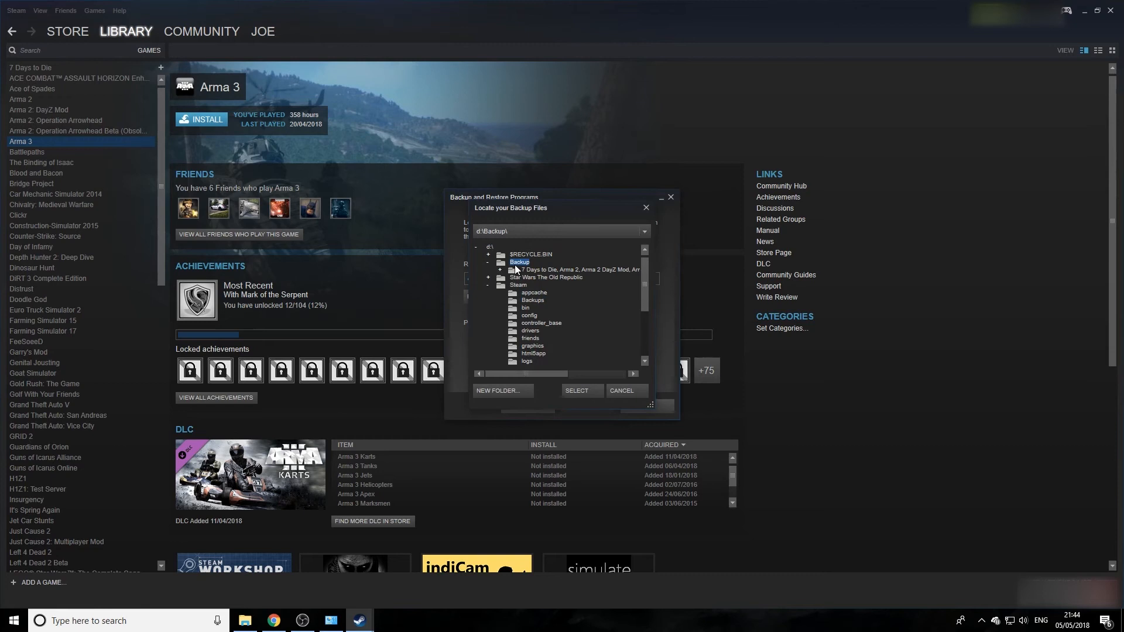
left_click(574, 270)
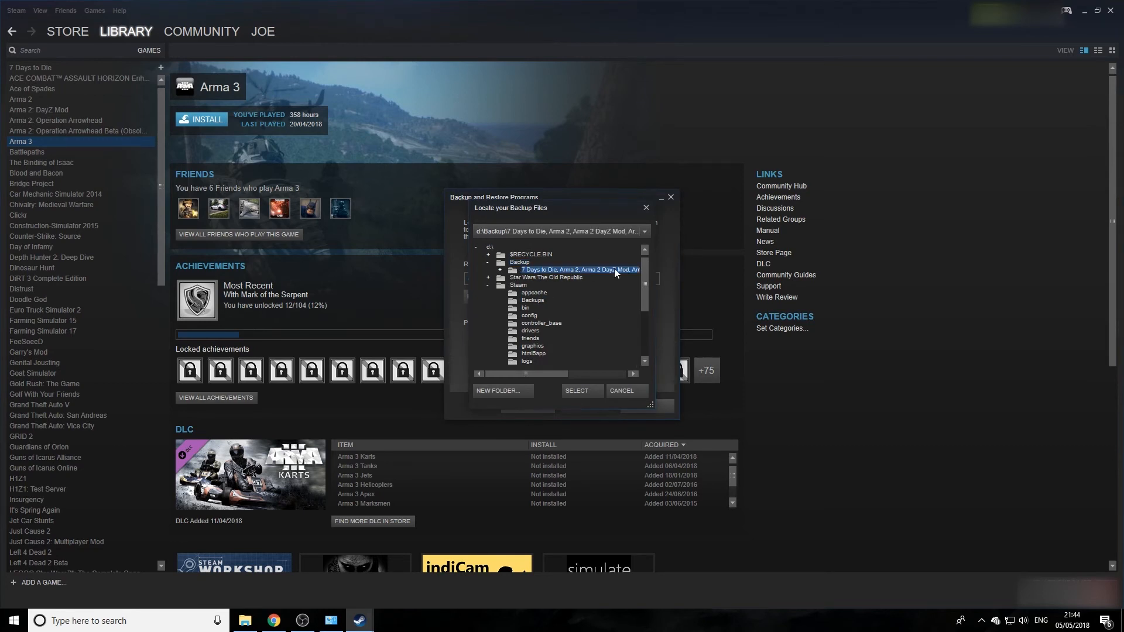
left_click(575, 391)
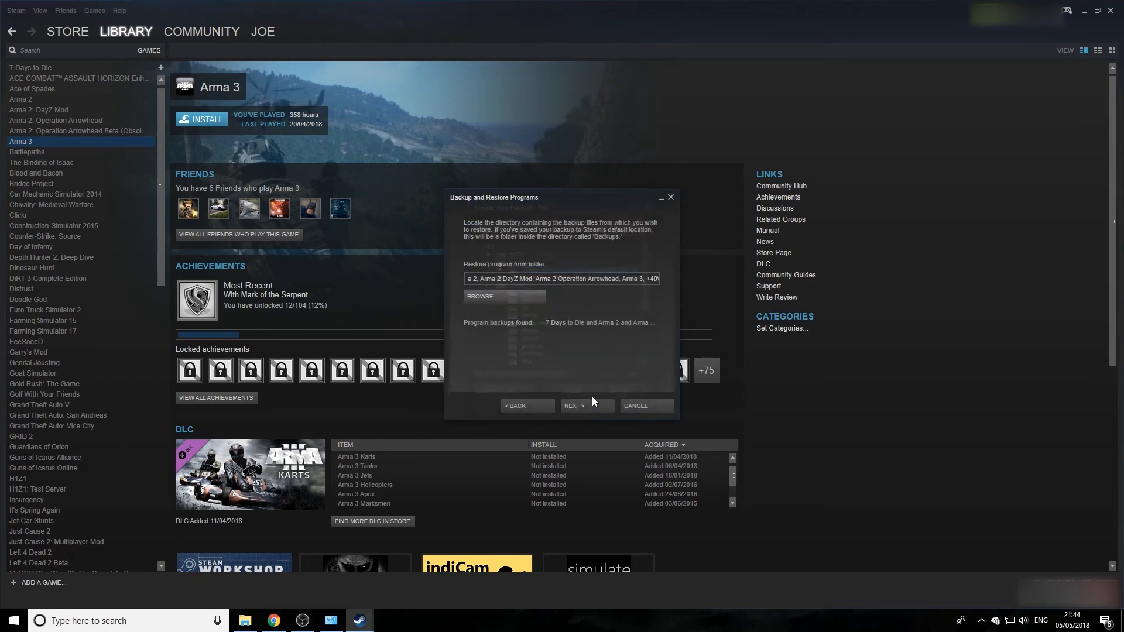
left_click(634, 406)
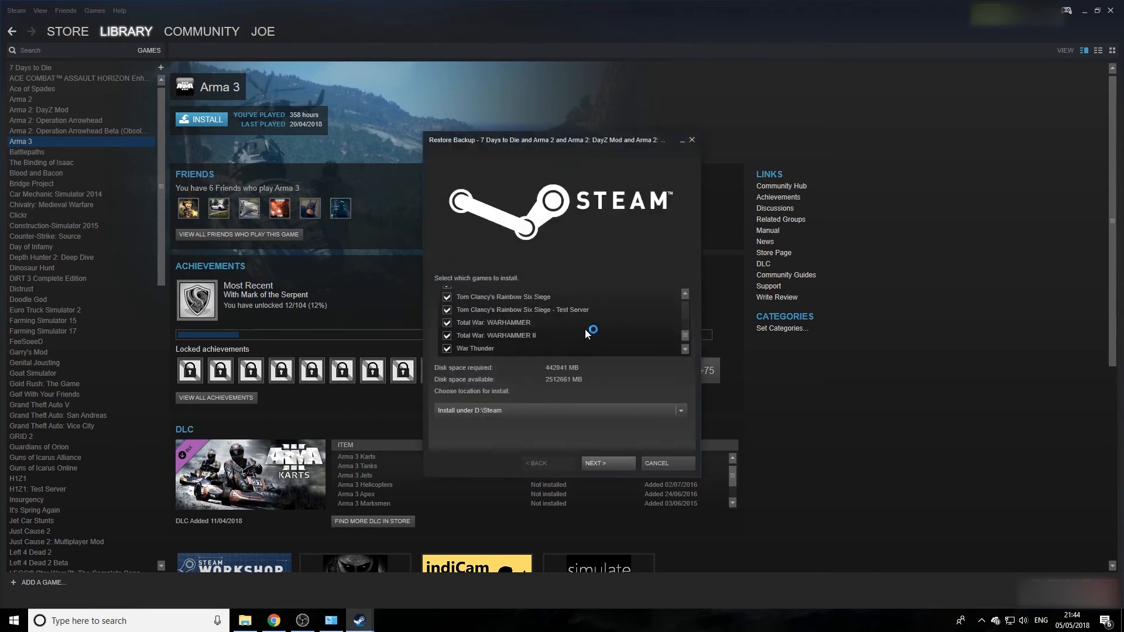
Step: Keep all backed-up games selected with install location D:\Steam and proceed
scroll("up", 3)
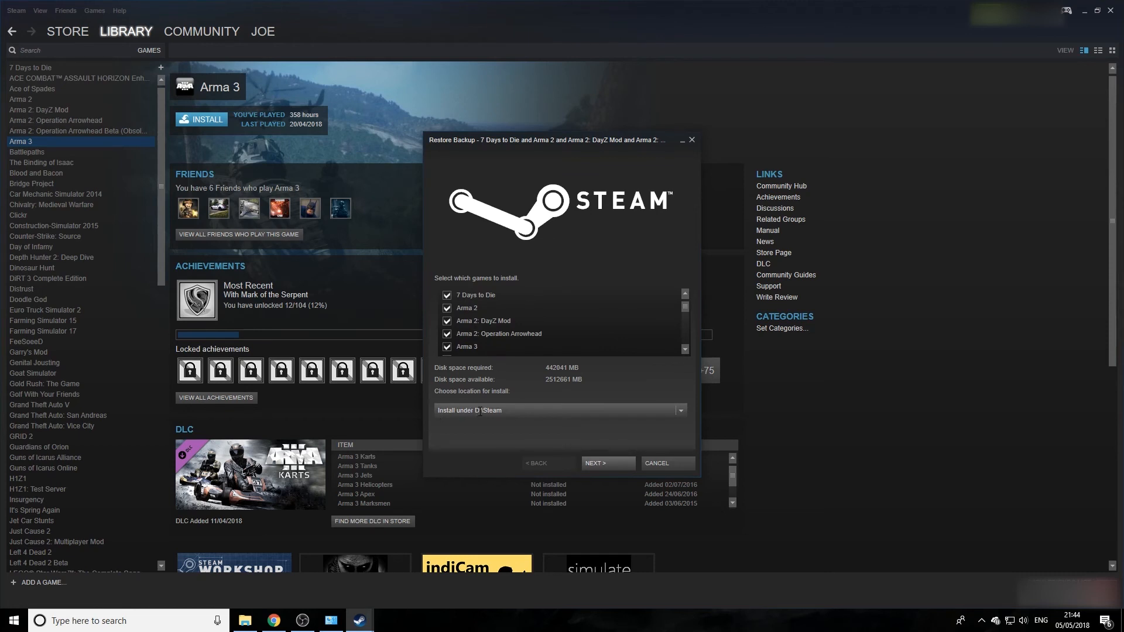
mouse_move(586, 438)
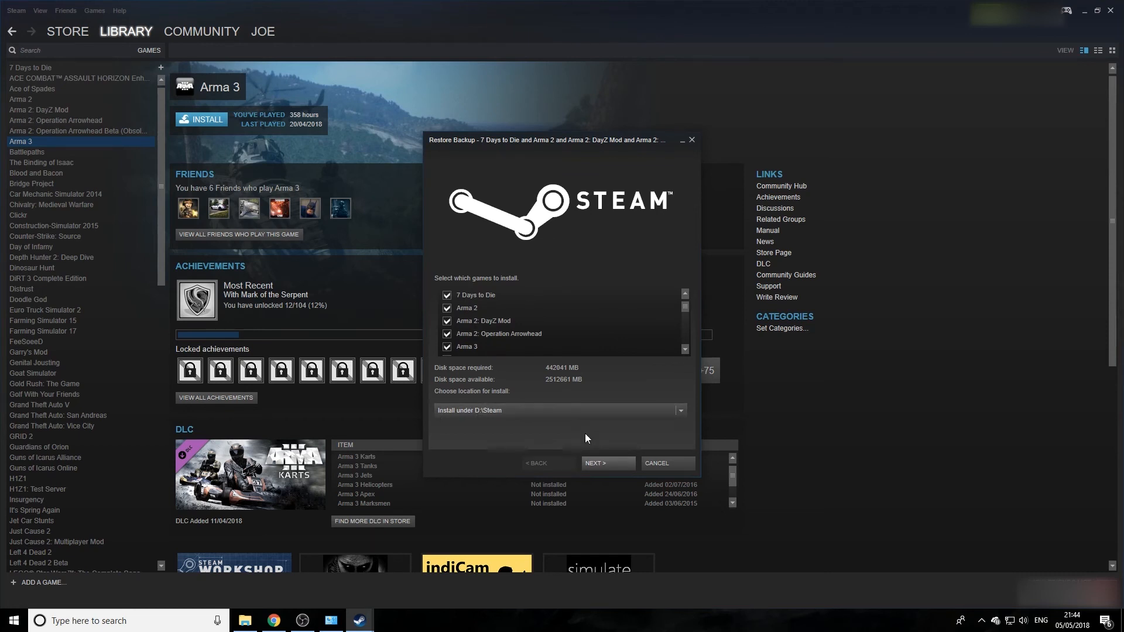
left_click(606, 463)
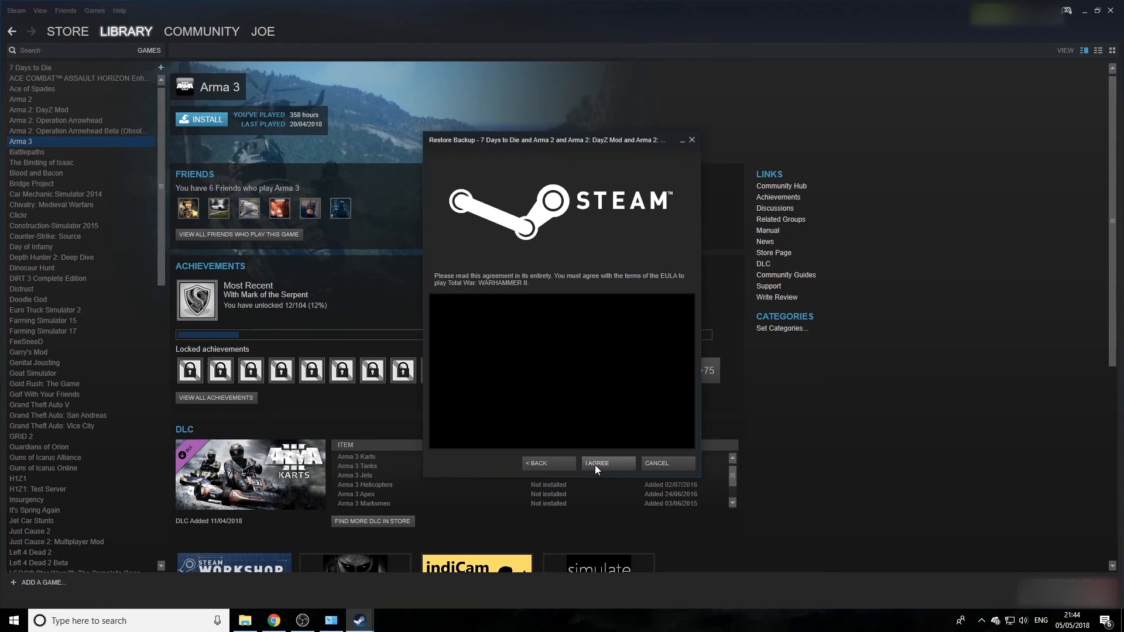
Step: Agree to the WARHAMMER II, Rainbow Six Siege, Force Unleashed II, Jedi Outcast and Guns of Icarus licences
left_click(607, 463)
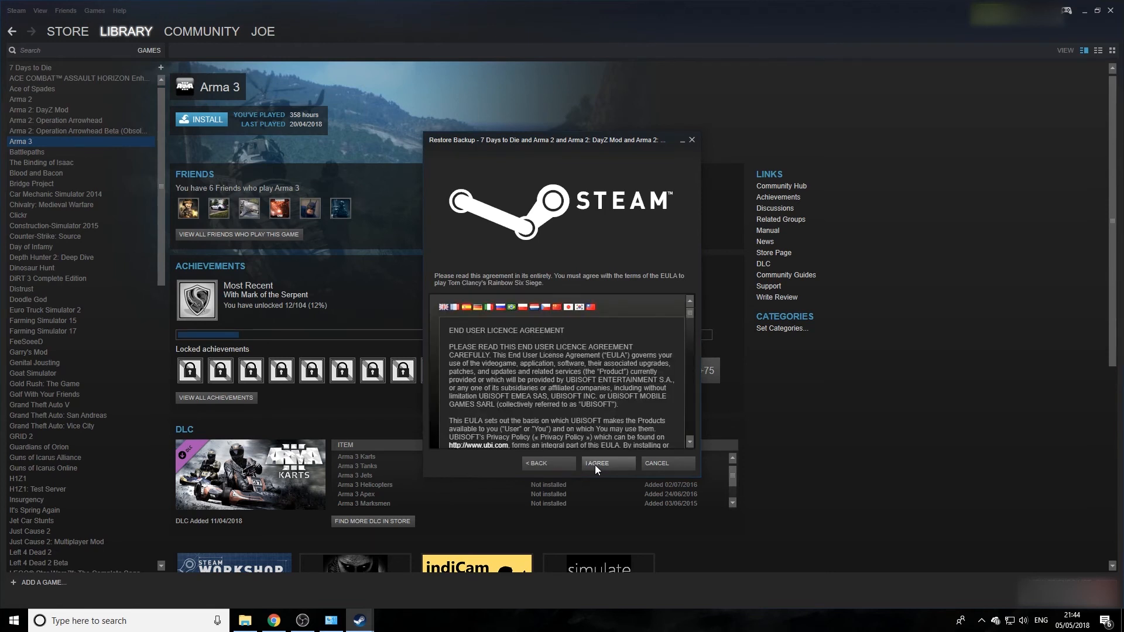
left_click(607, 463)
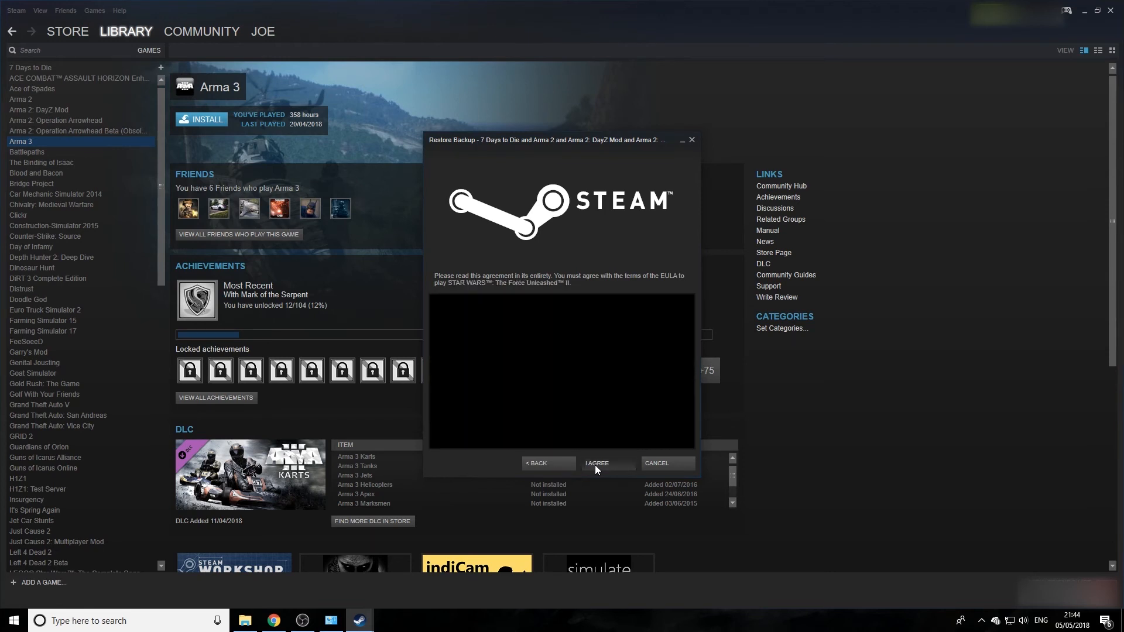
left_click(606, 462)
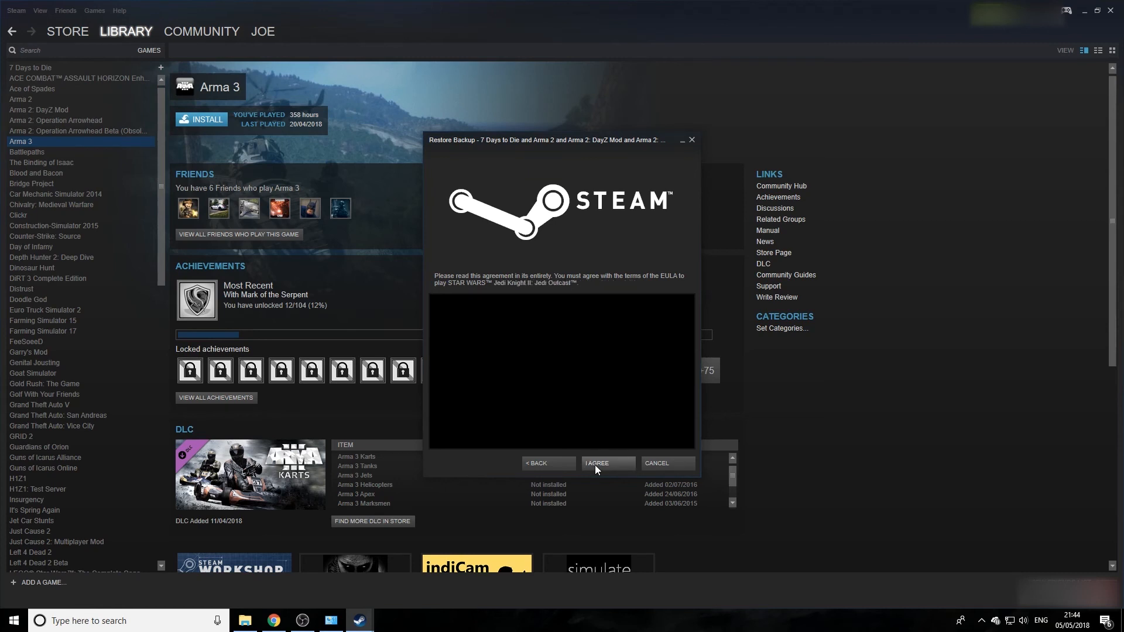
left_click(608, 463)
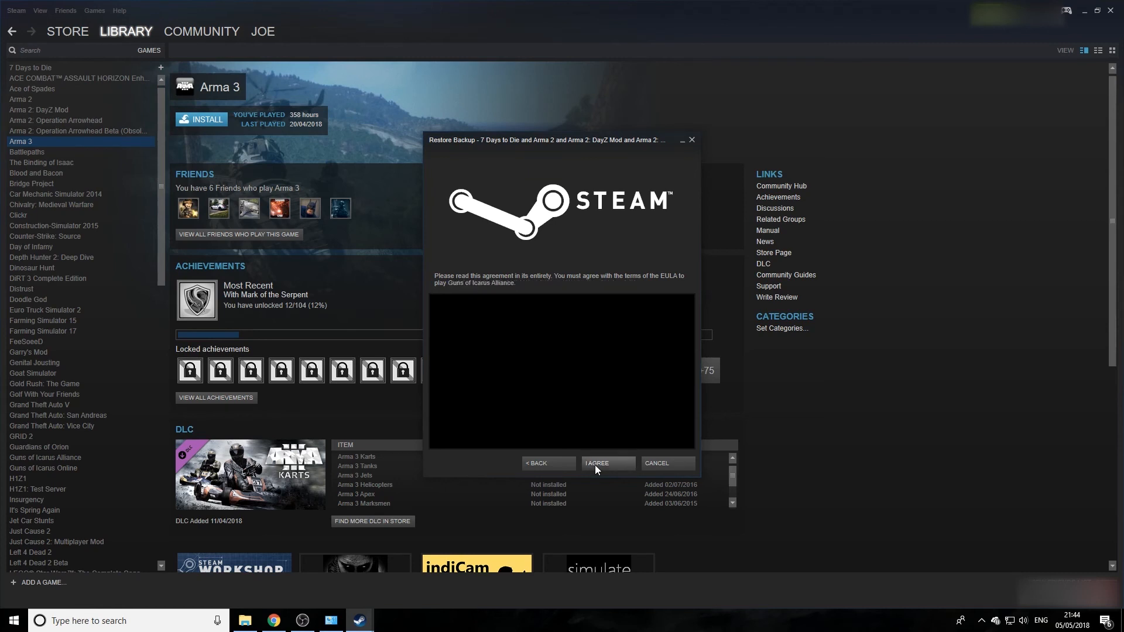
left_click(607, 462)
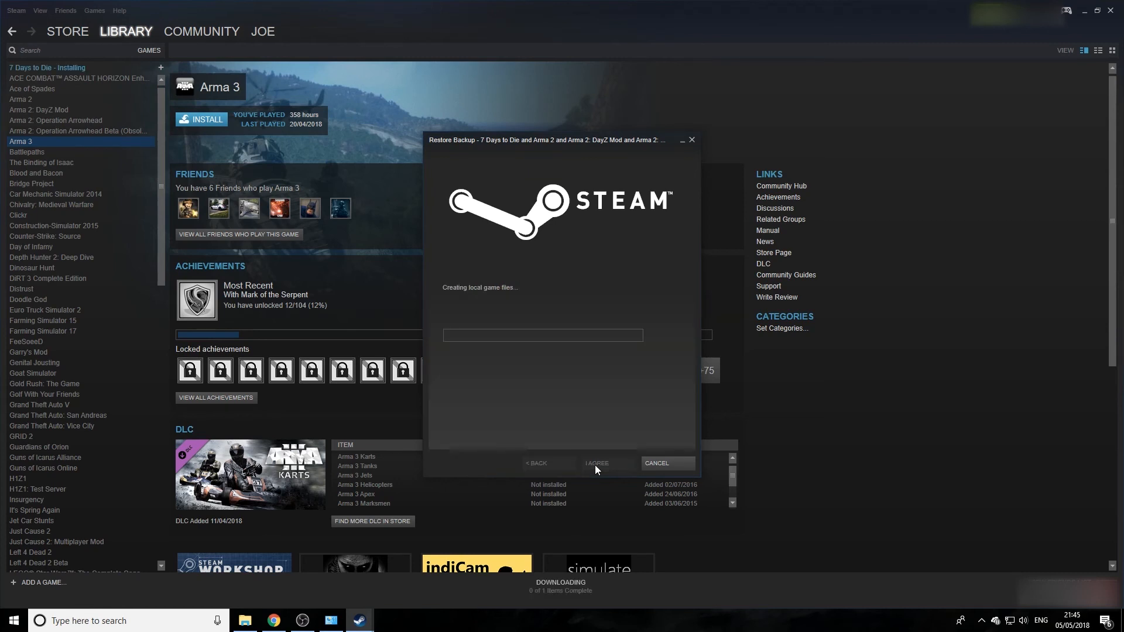